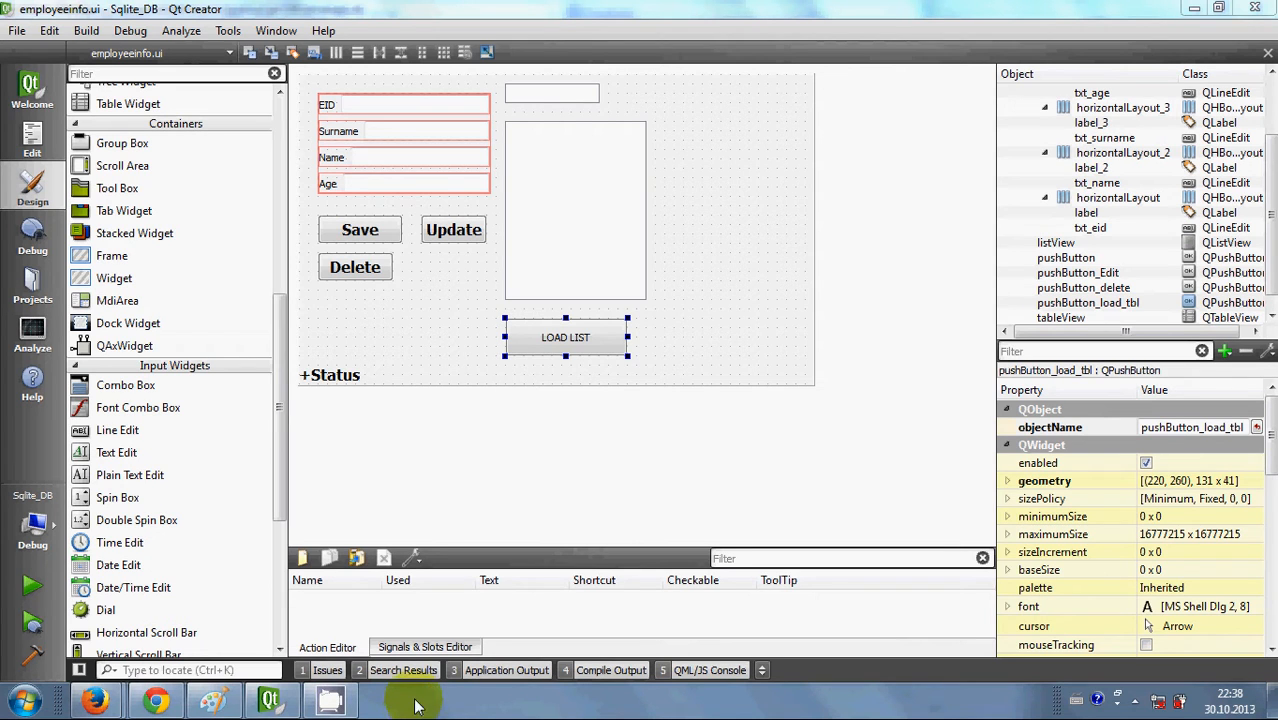
{"action": "mouse_move", "coordinate": [436, 610]}
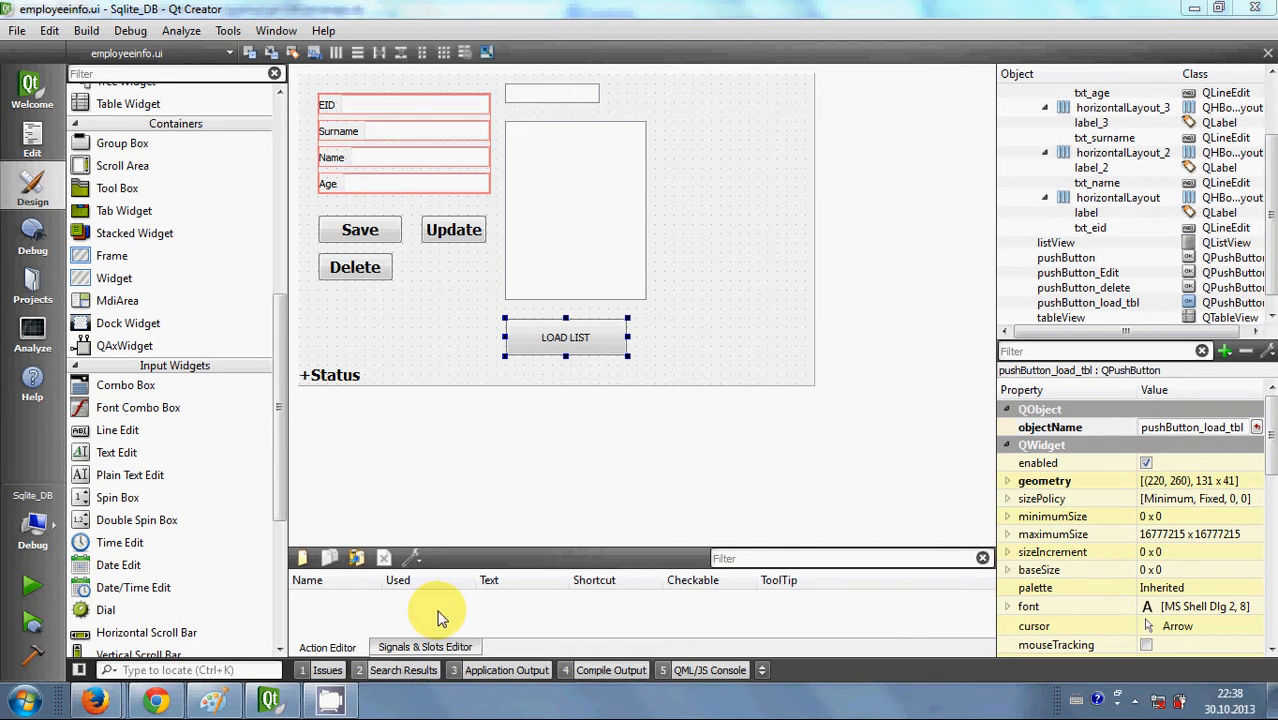
{"action": "mouse_move", "coordinate": [448, 548]}
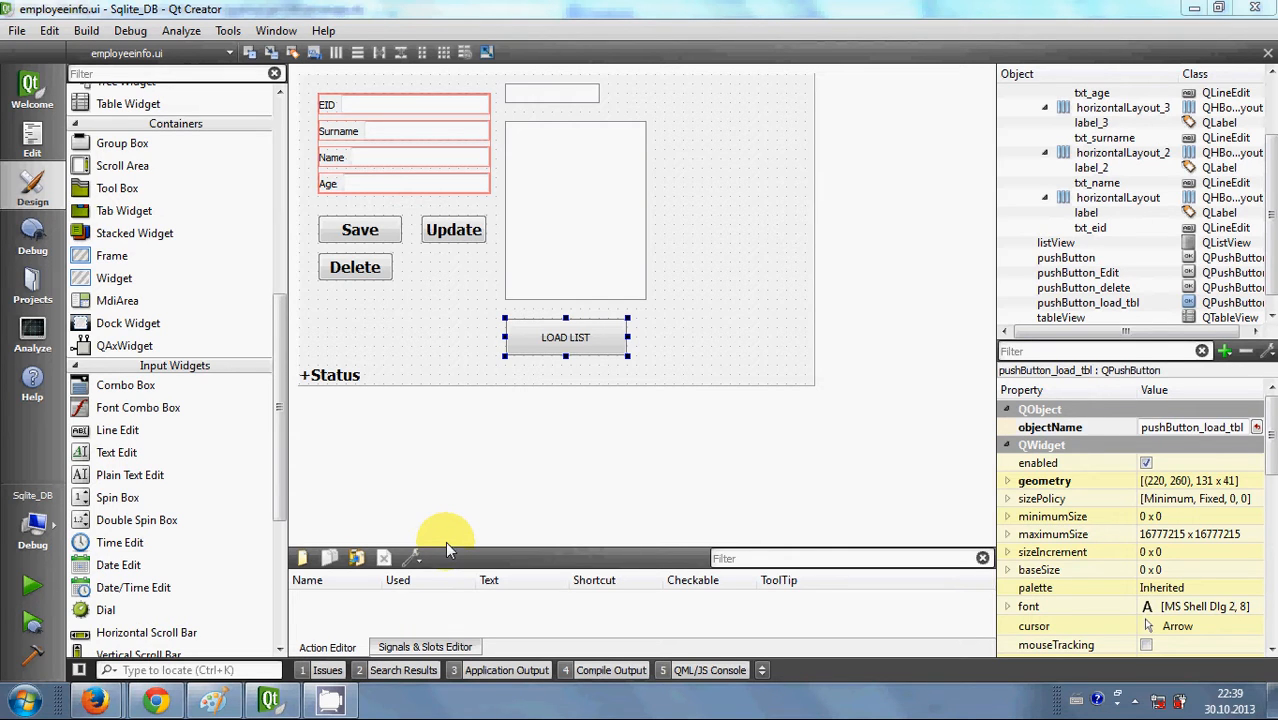
{"action": "mouse_move", "coordinate": [530, 164]}
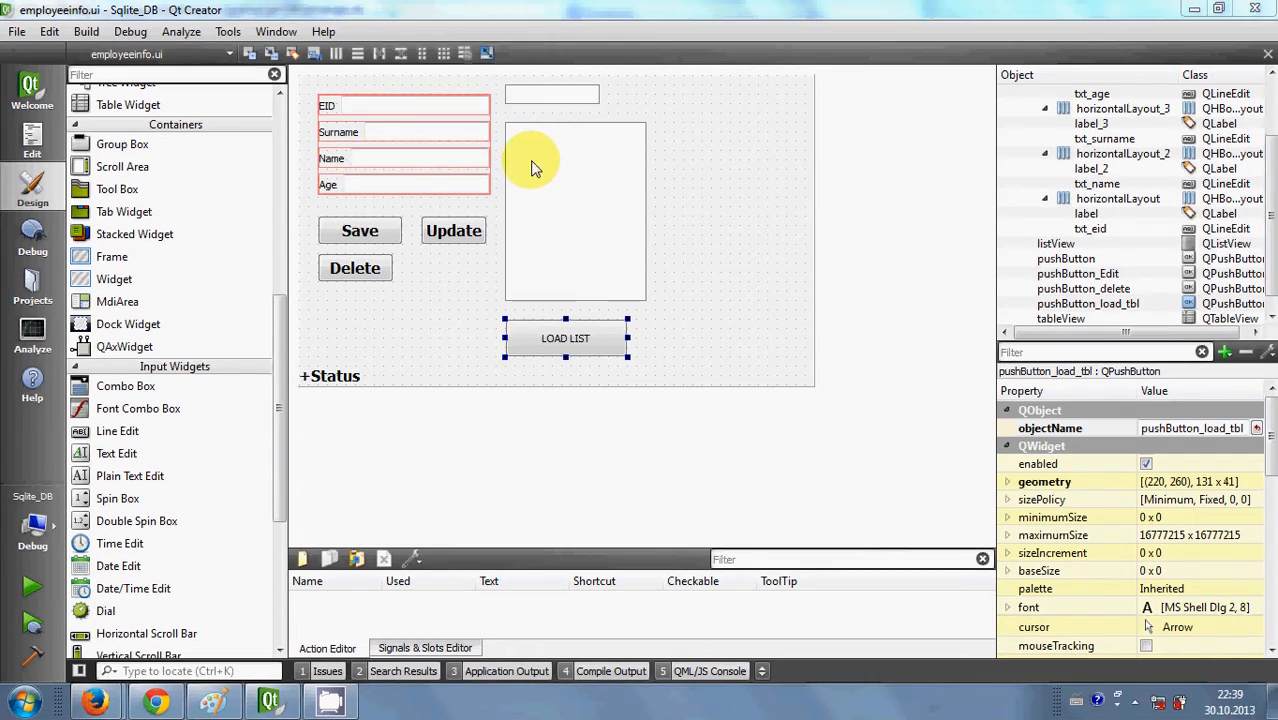
{"action": "mouse_move", "coordinate": [536, 210]}
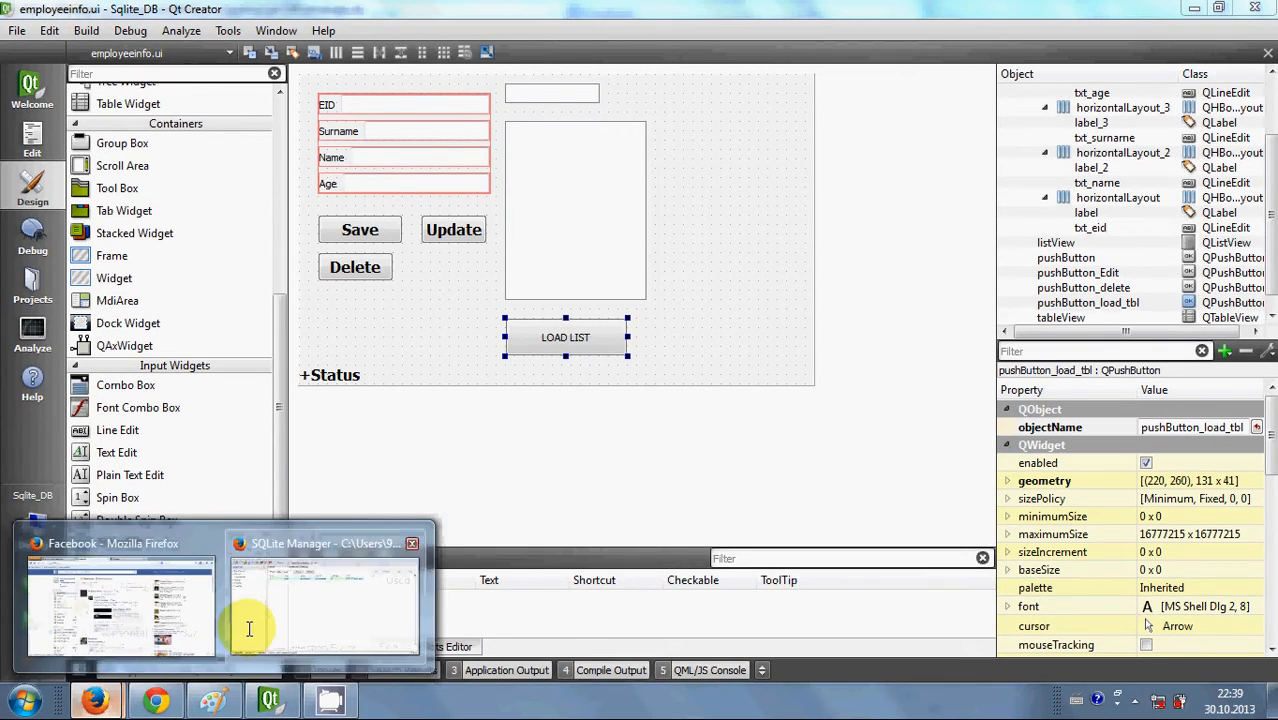
Step: Bring up the nine-row employeeinfo table in SQLite Manager to review its name column
{"action": "left_click", "coordinate": [320, 600]}
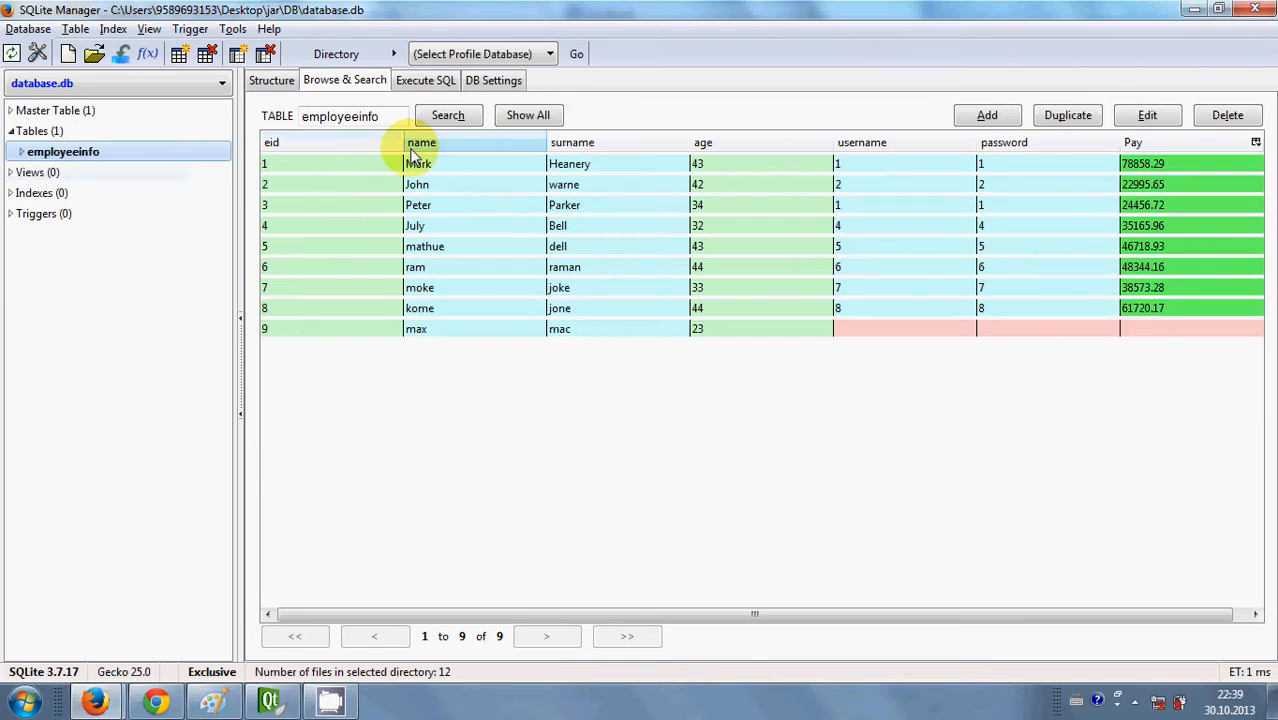
{"action": "mouse_move", "coordinate": [436, 332]}
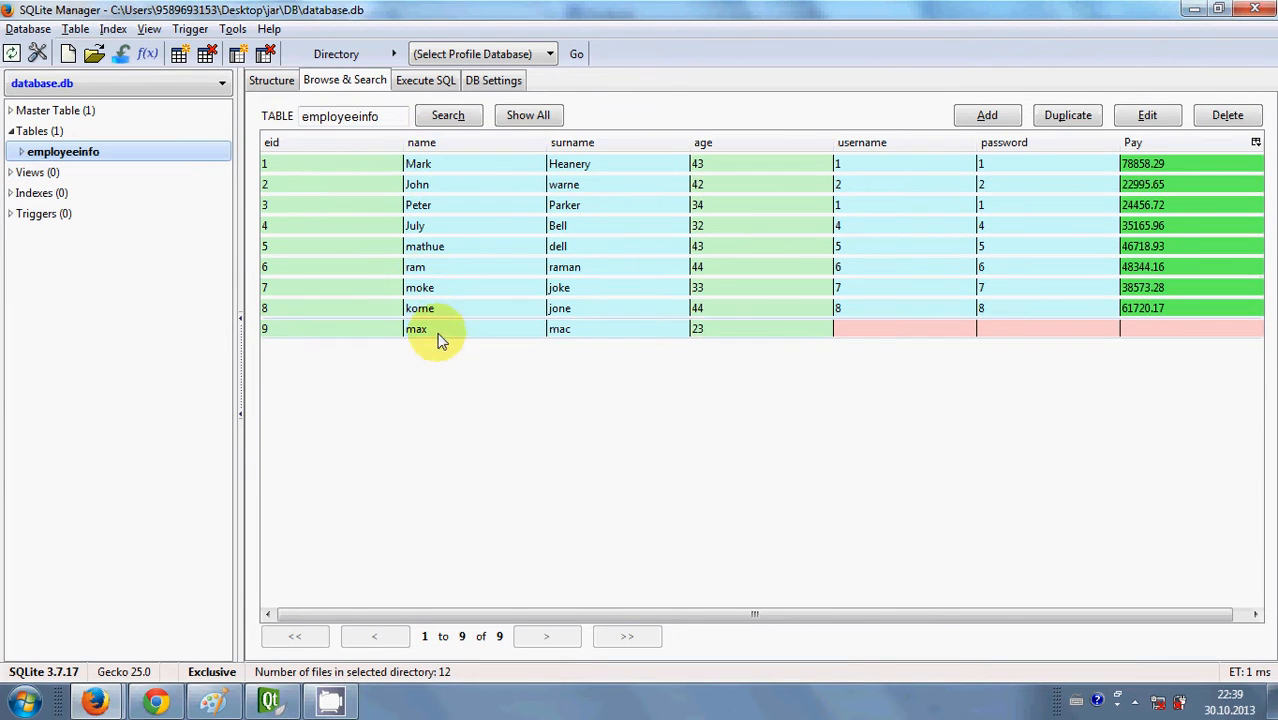
{"action": "mouse_move", "coordinate": [420, 142]}
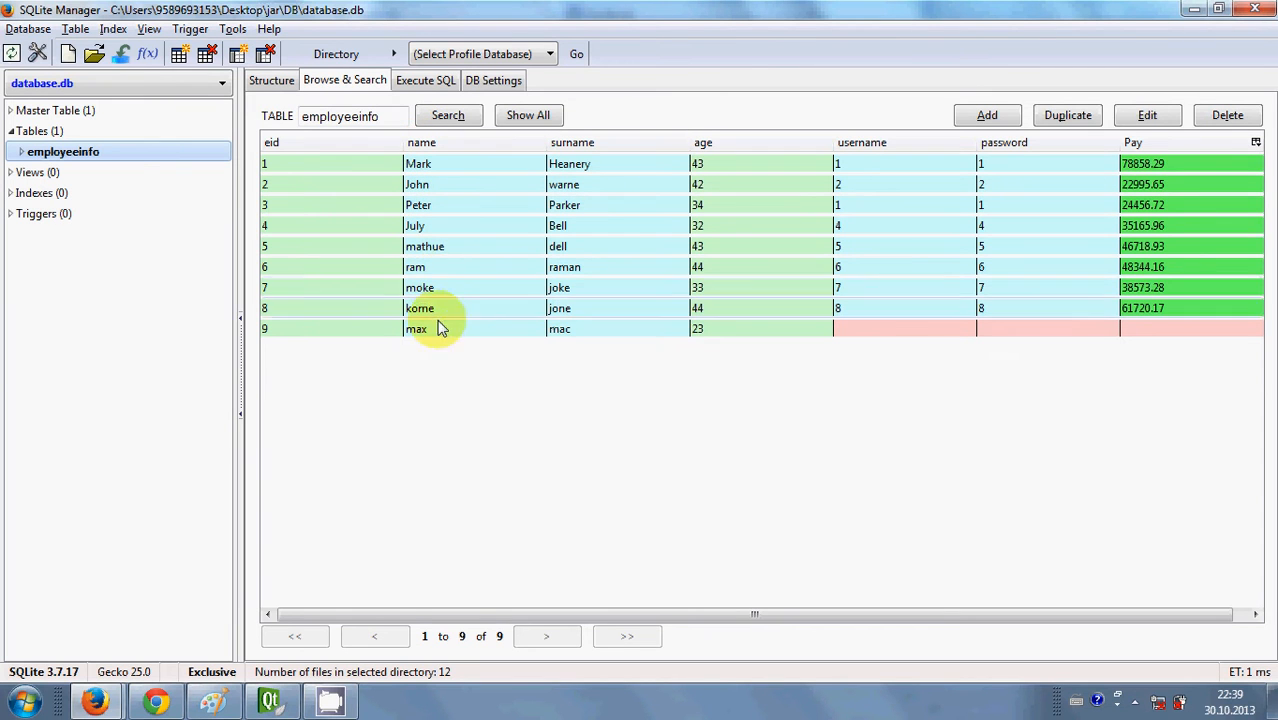
{"action": "mouse_move", "coordinate": [438, 184]}
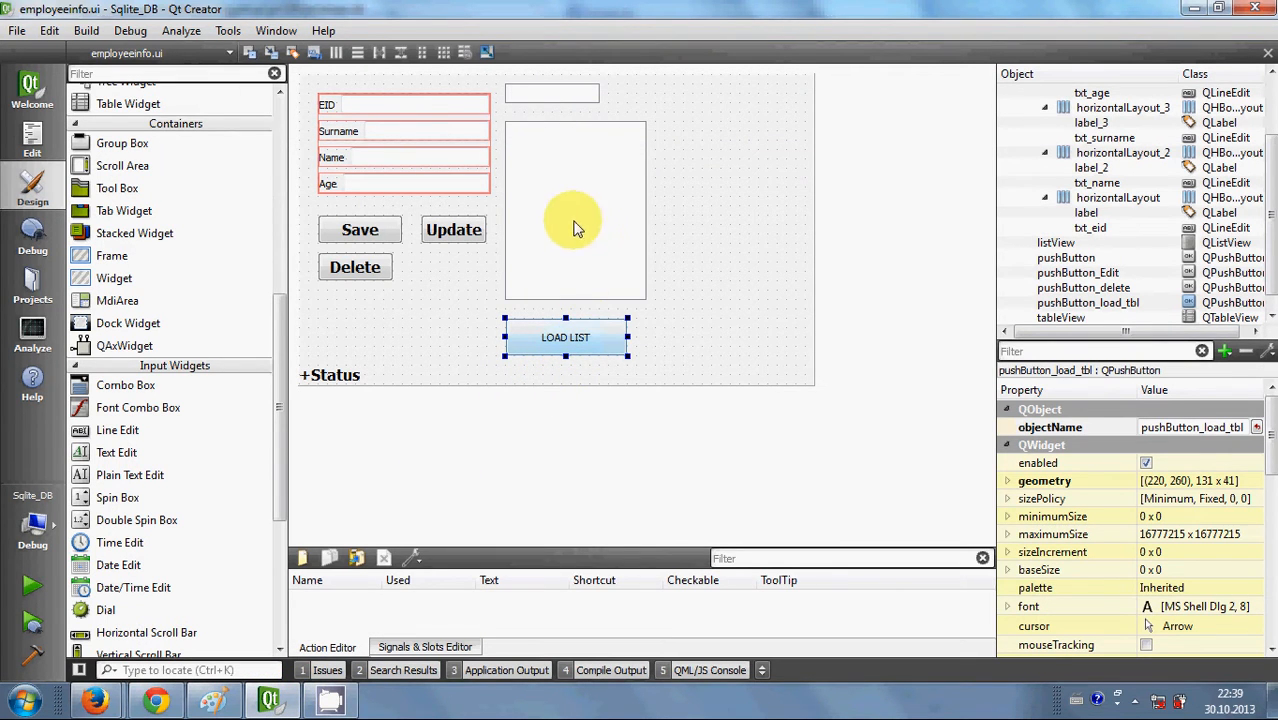
{"action": "mouse_move", "coordinate": [630, 336]}
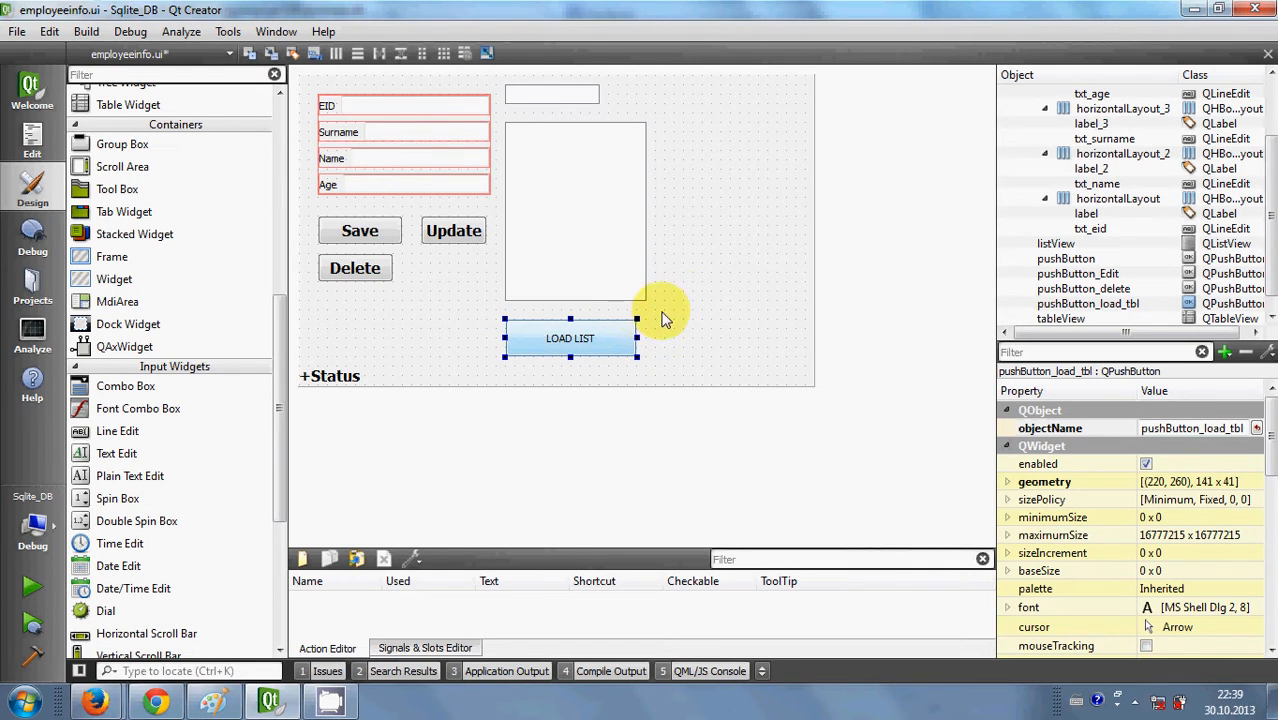
{"action": "mouse_move", "coordinate": [592, 204]}
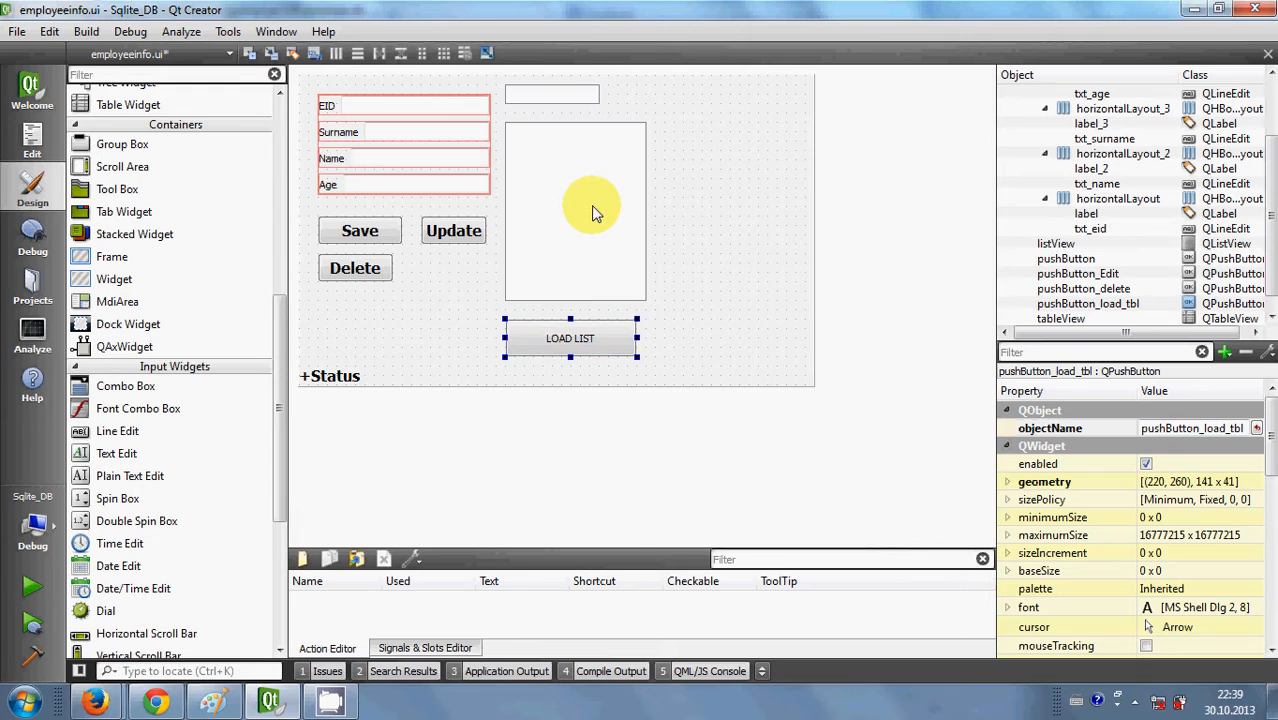
{"action": "mouse_move", "coordinate": [416, 344]}
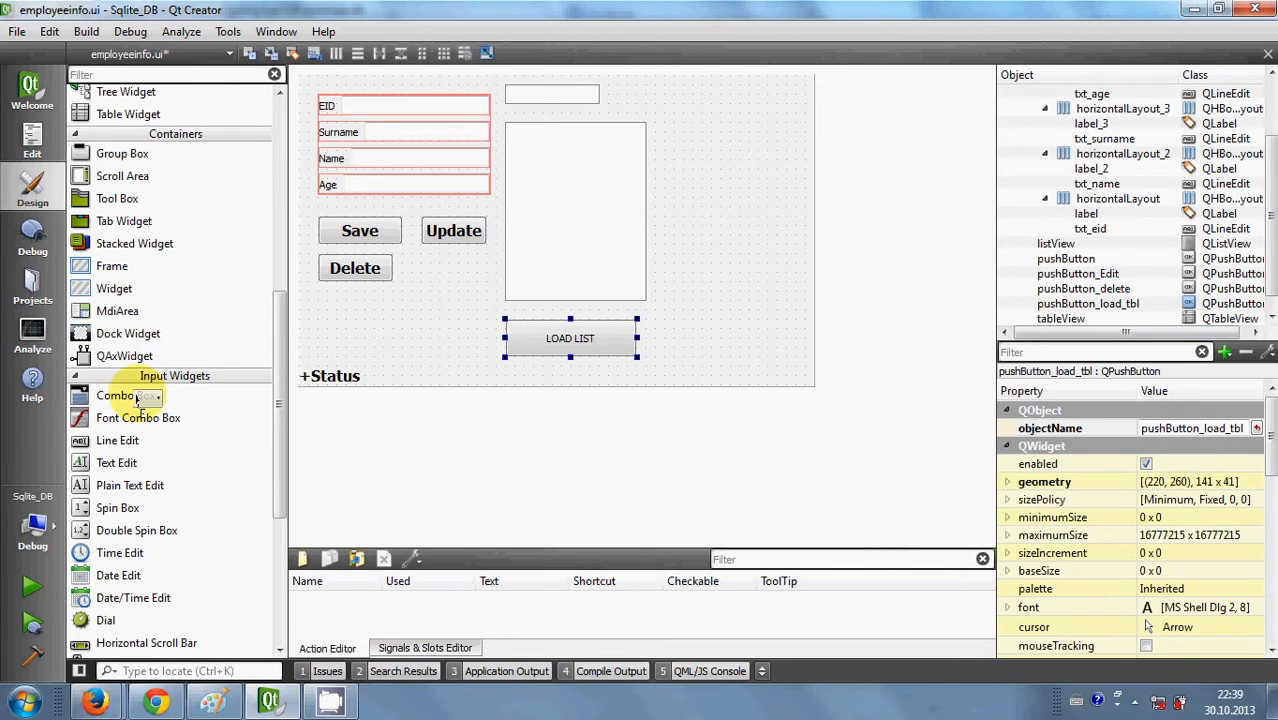
{"action": "mouse_move", "coordinate": [670, 130]}
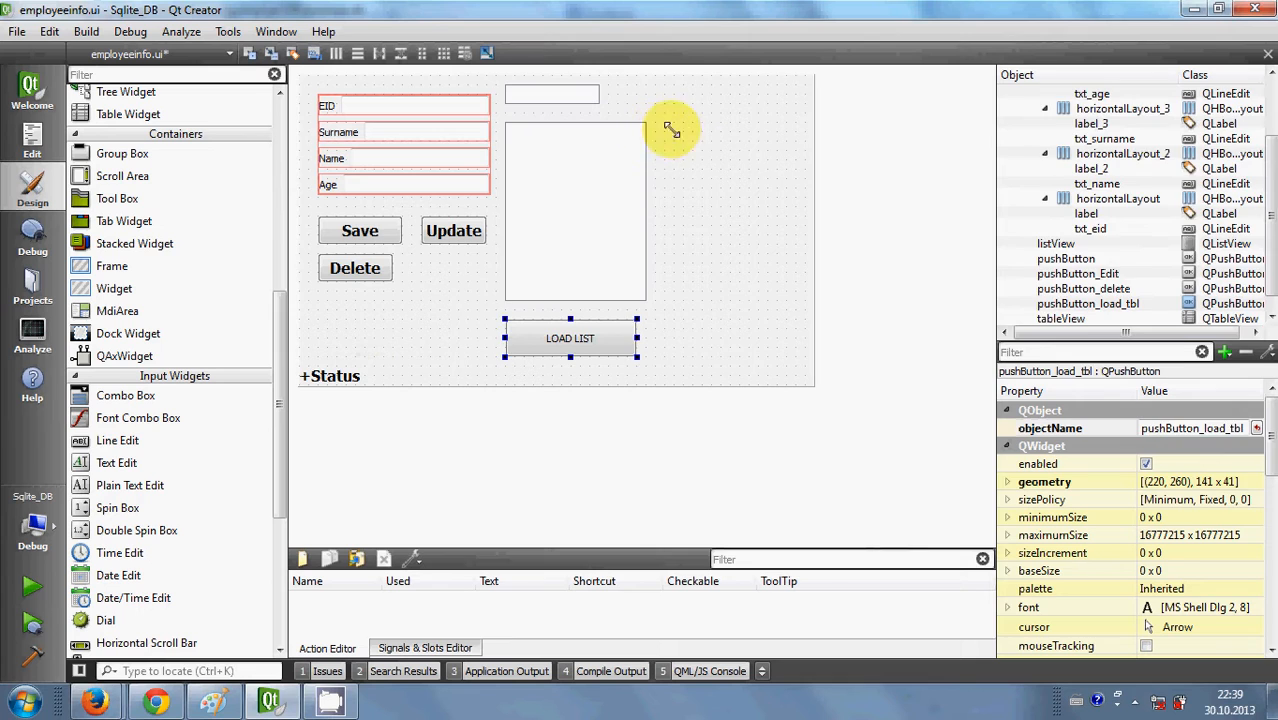
Step: Place a Combo Box beside the list view, widen it to 131x22, then show SQLite Manager's employee table
{"action": "left_click", "coordinate": [684, 136]}
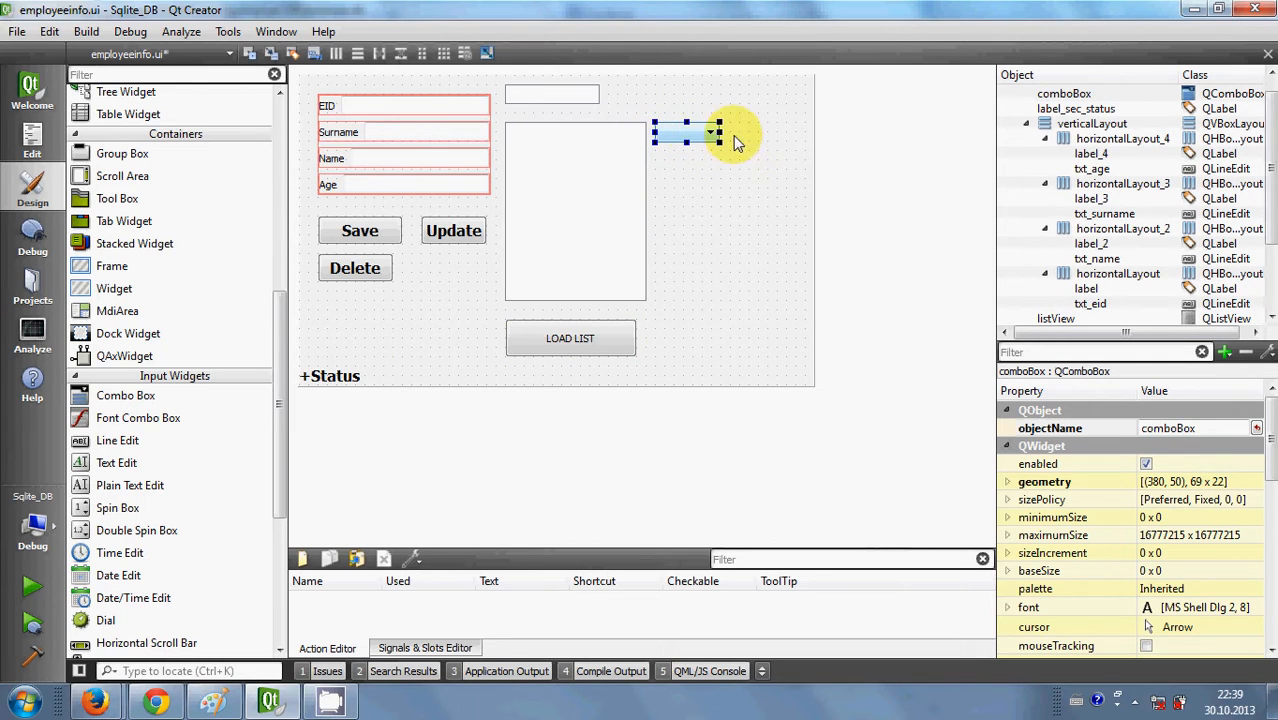
{"action": "left_click_drag", "start_coordinate": [716, 136], "coordinate": [770, 136]}
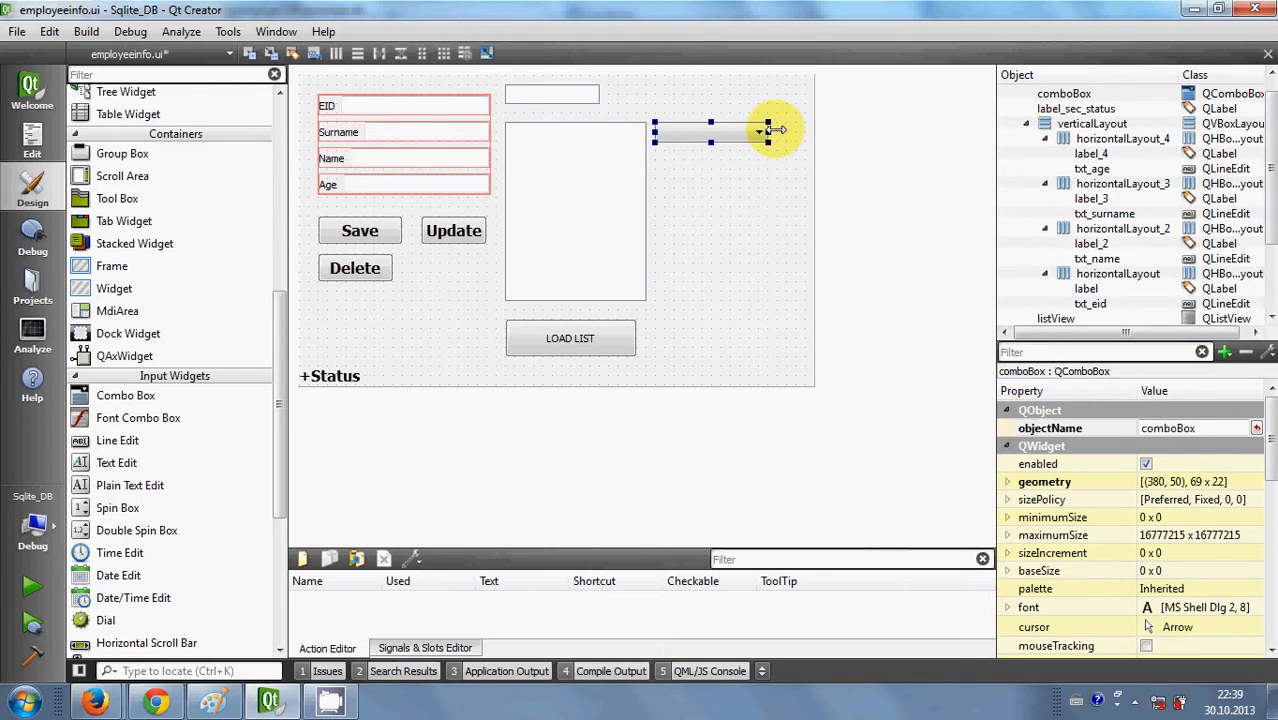
{"action": "left_click_drag", "start_coordinate": [770, 130], "coordinate": [778, 132]}
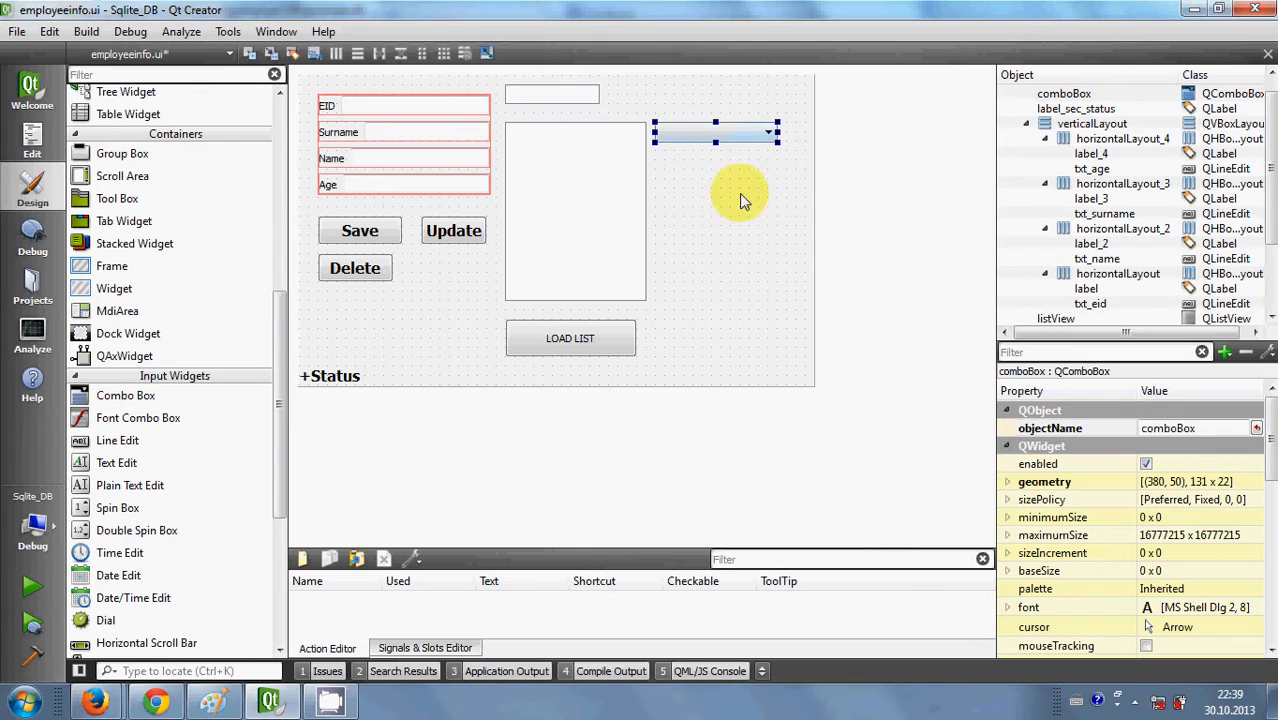
{"action": "mouse_move", "coordinate": [632, 248]}
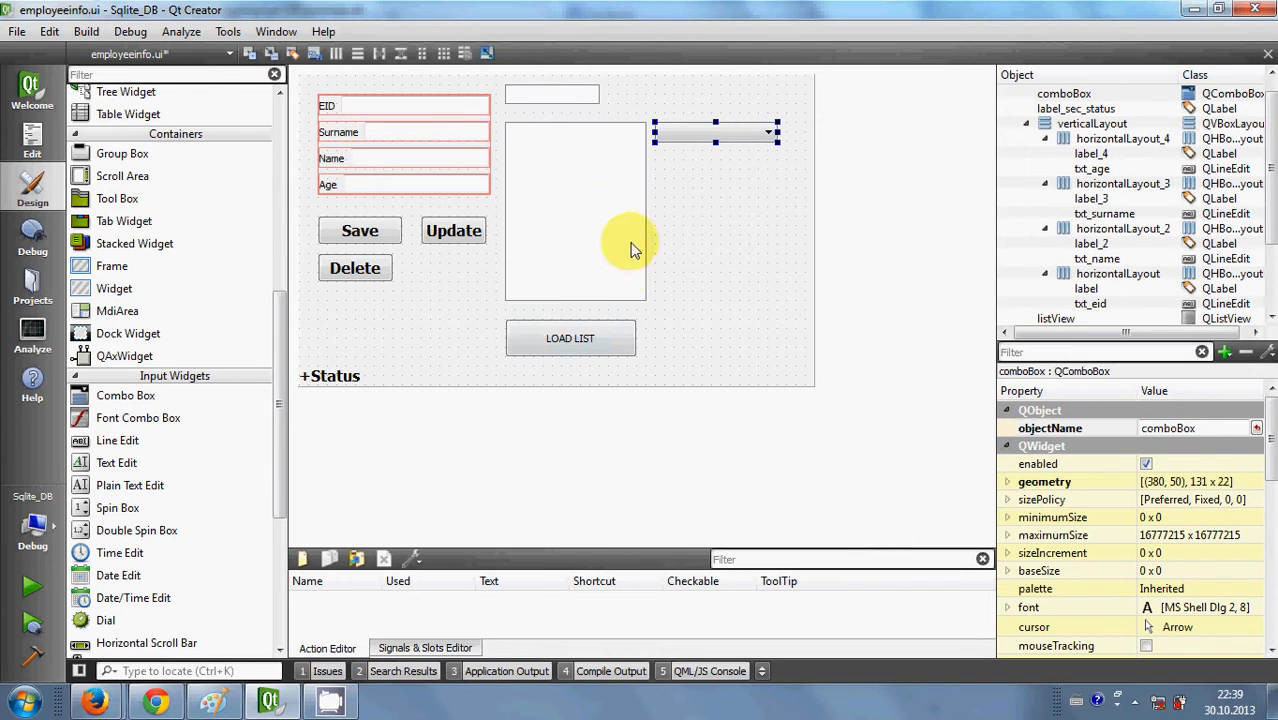
{"action": "mouse_move", "coordinate": [700, 132]}
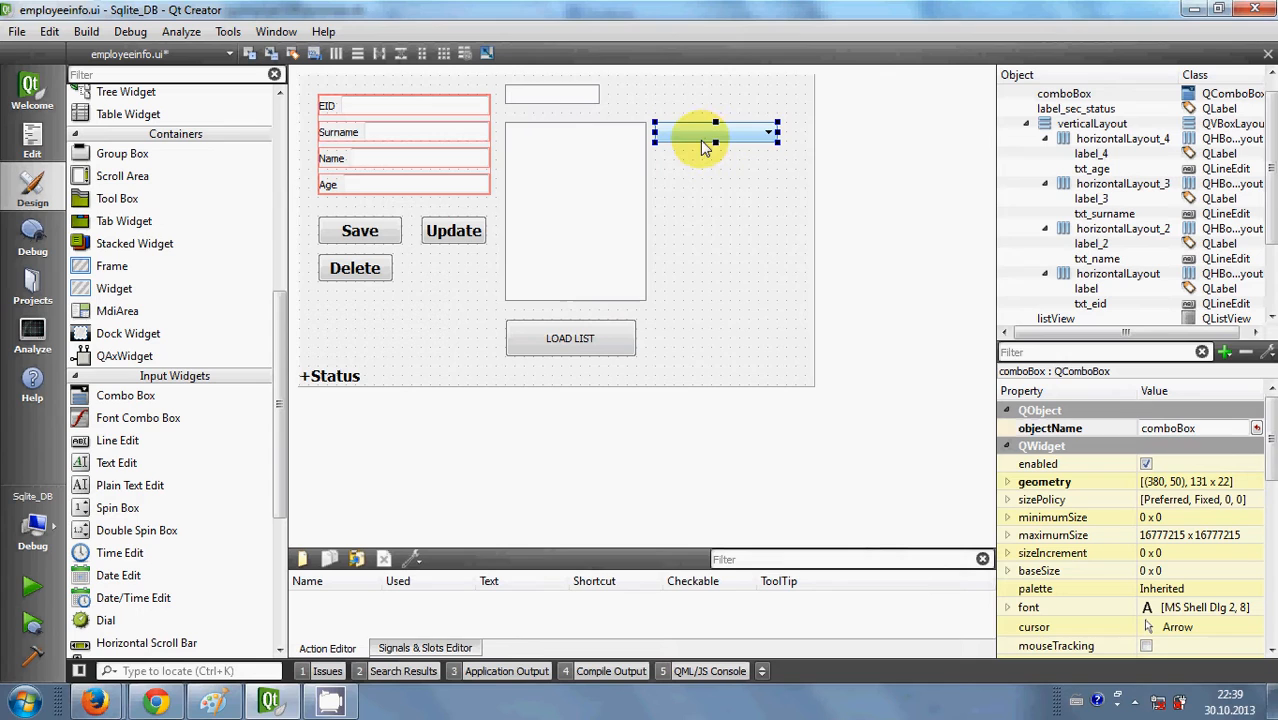
{"action": "mouse_move", "coordinate": [694, 156]}
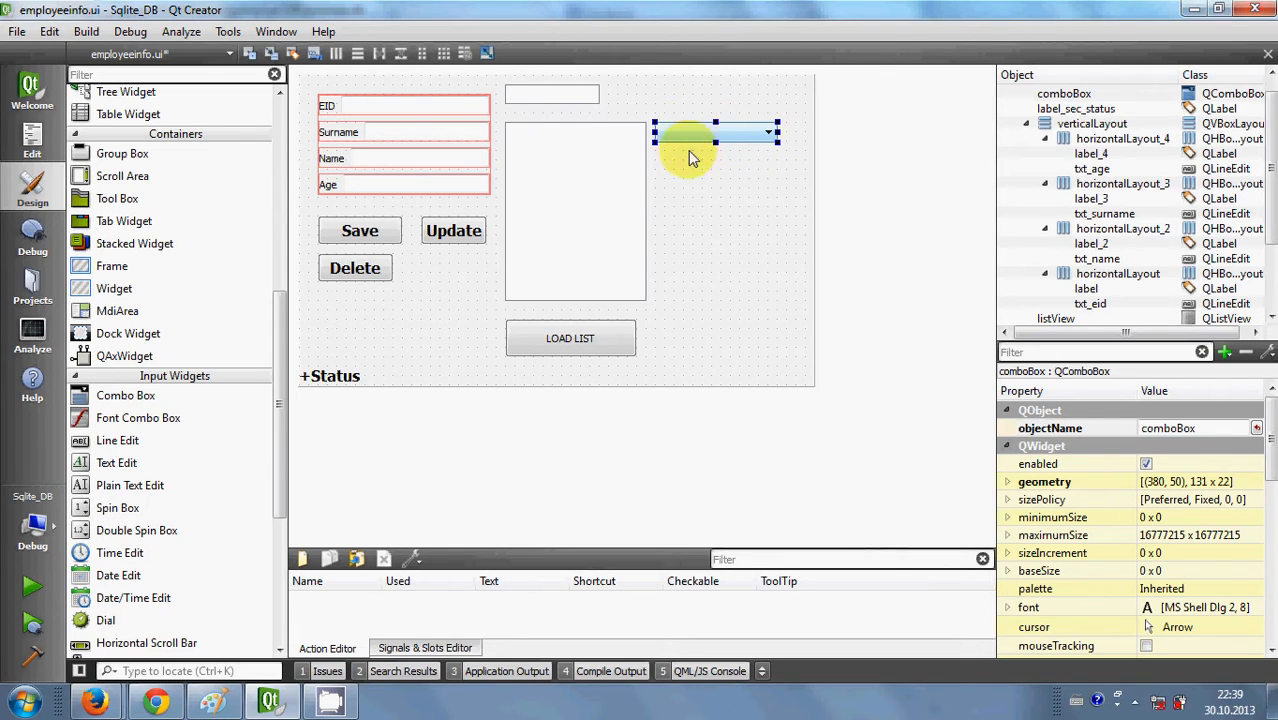
{"action": "mouse_move", "coordinate": [716, 140]}
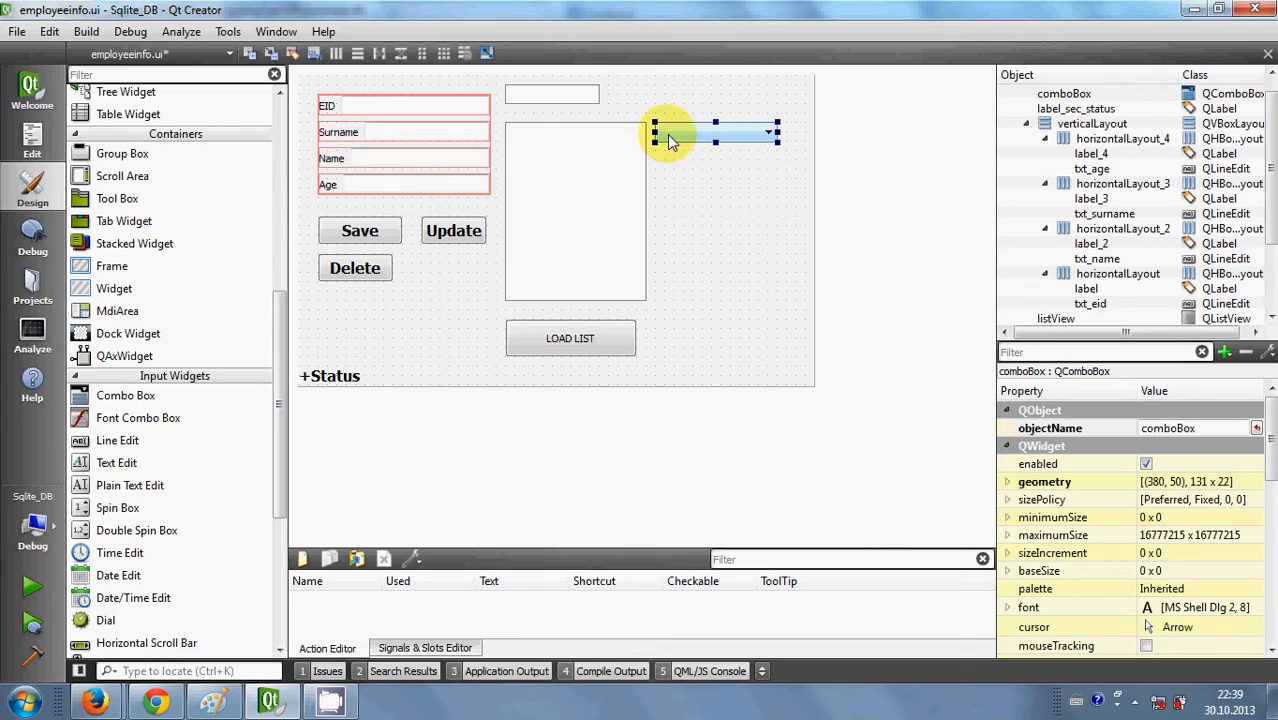
{"action": "mouse_move", "coordinate": [696, 140]}
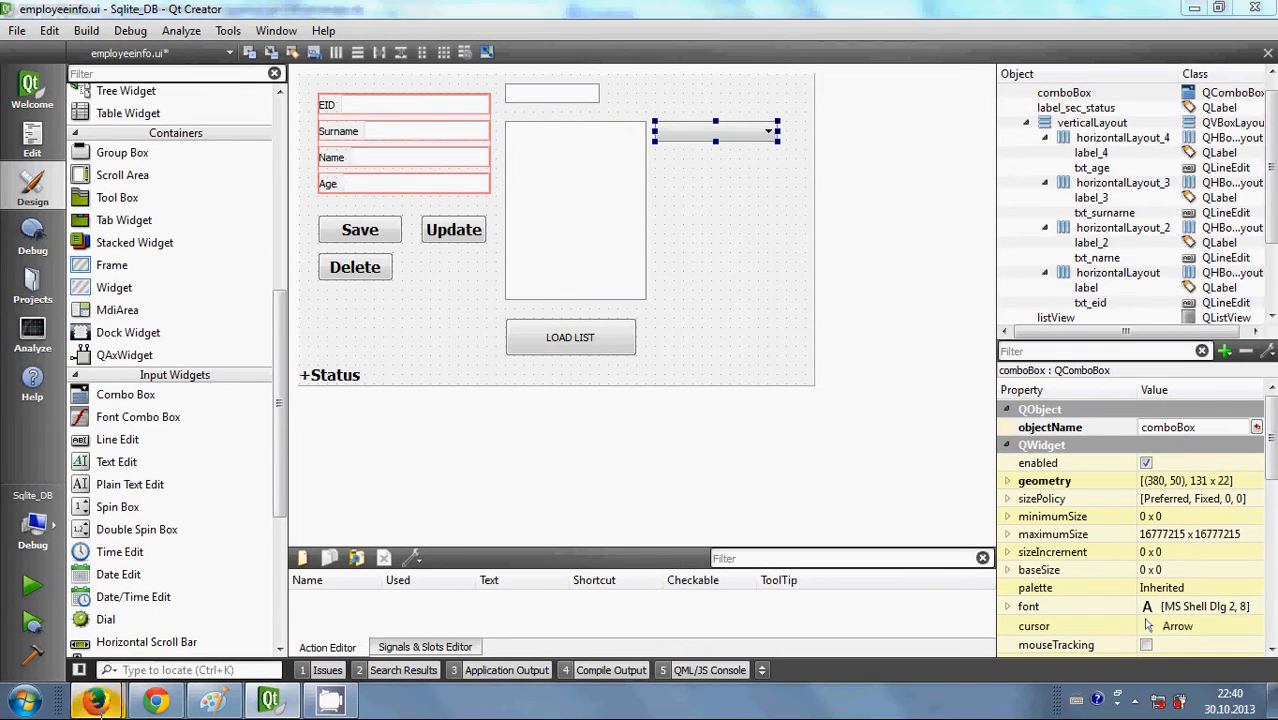
{"action": "left_click", "coordinate": [270, 700]}
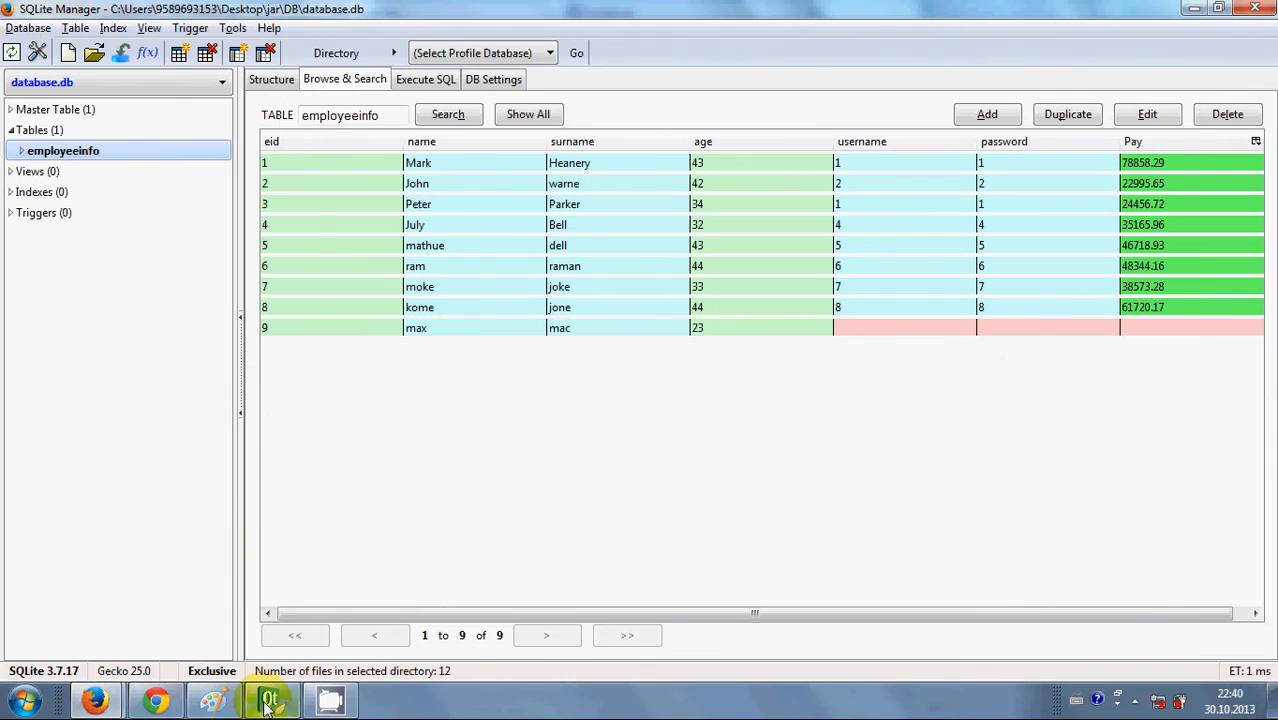
Step: Return to the Qt form, select the LOAD LIST button and bring up its context menu
{"action": "left_click", "coordinate": [270, 700]}
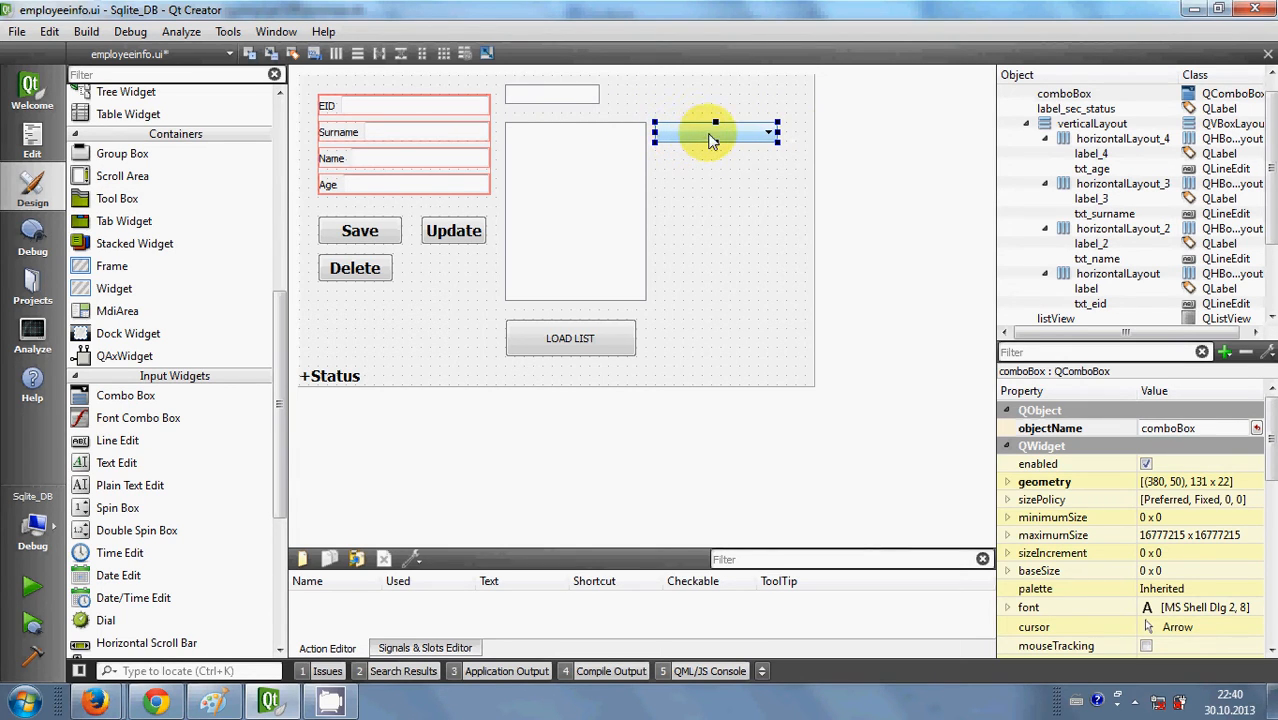
{"action": "mouse_move", "coordinate": [644, 324]}
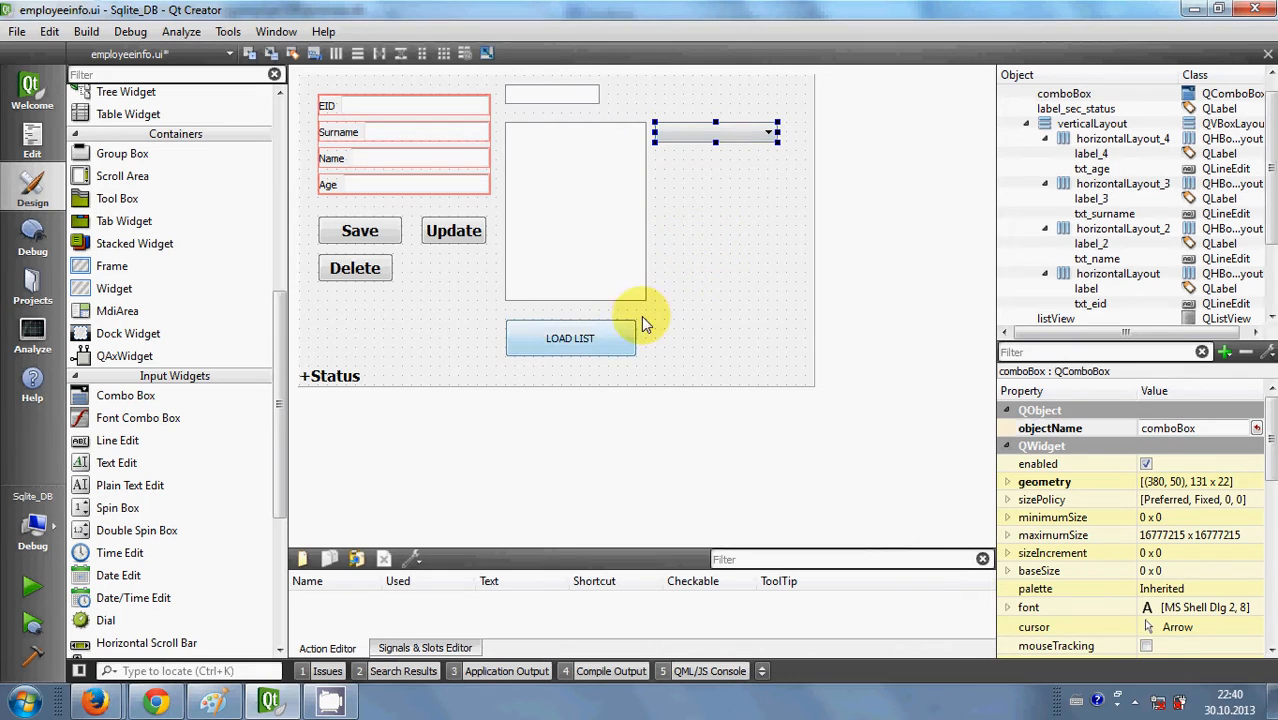
{"action": "left_click", "coordinate": [570, 338]}
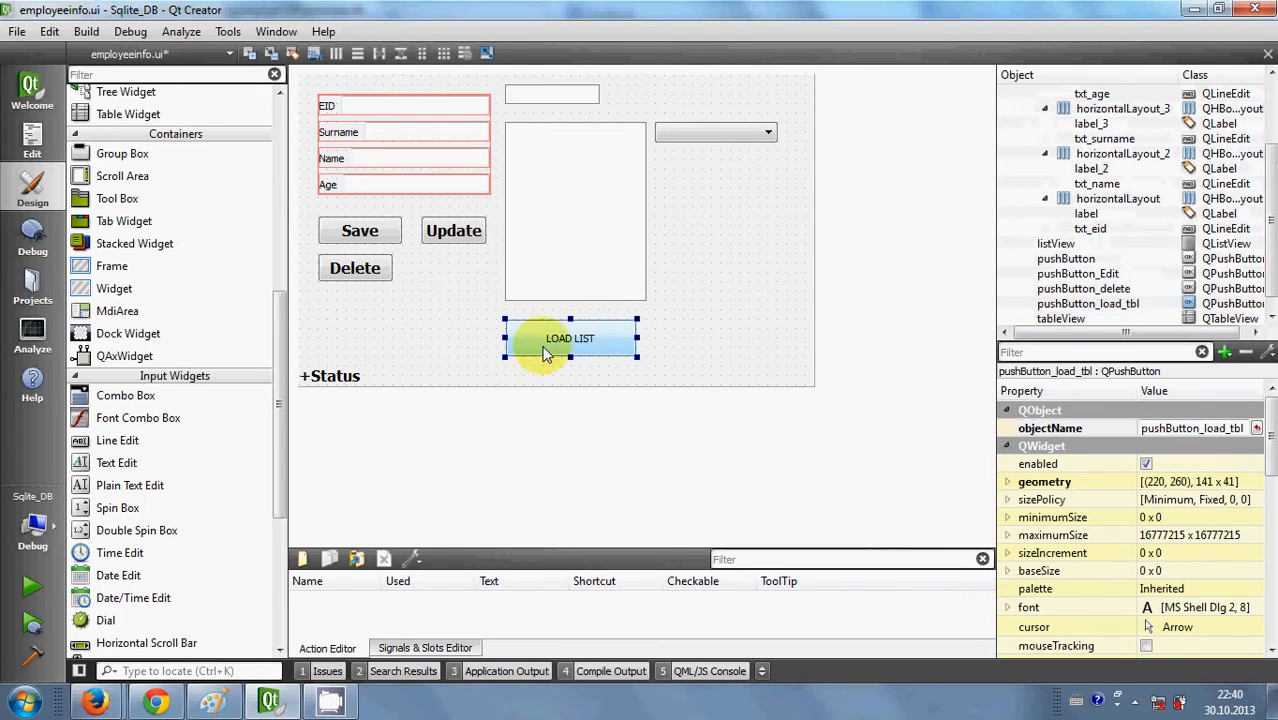
{"action": "mouse_move", "coordinate": [580, 344]}
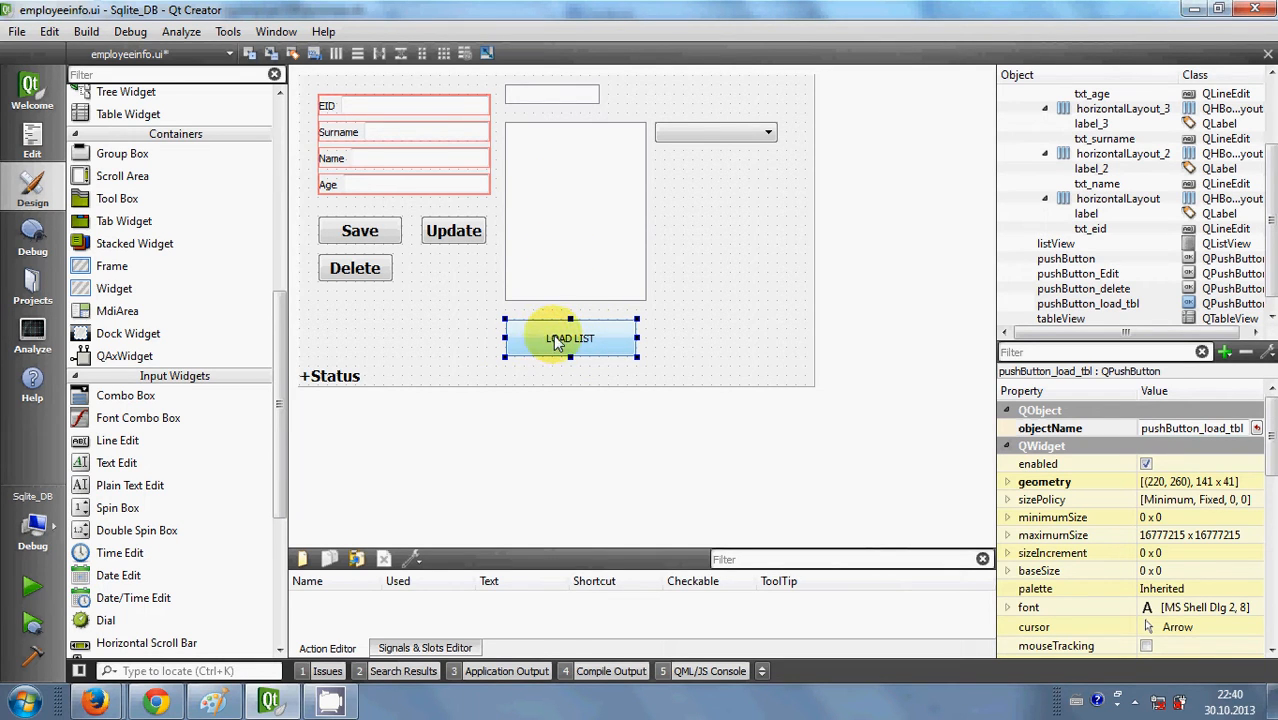
{"action": "right_click", "coordinate": [570, 338]}
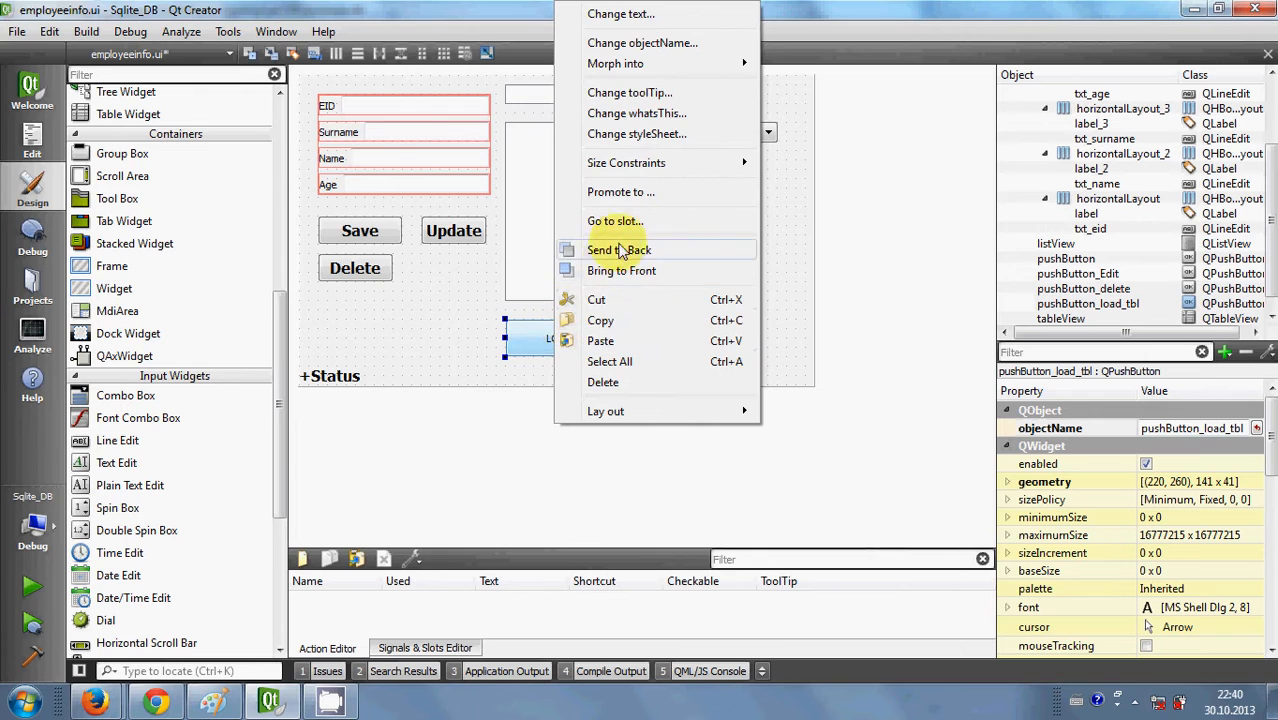
Step: Go to the button's clicked() slot, landing in on_pushButton_load_tbl_clicked
{"action": "left_click", "coordinate": [616, 220]}
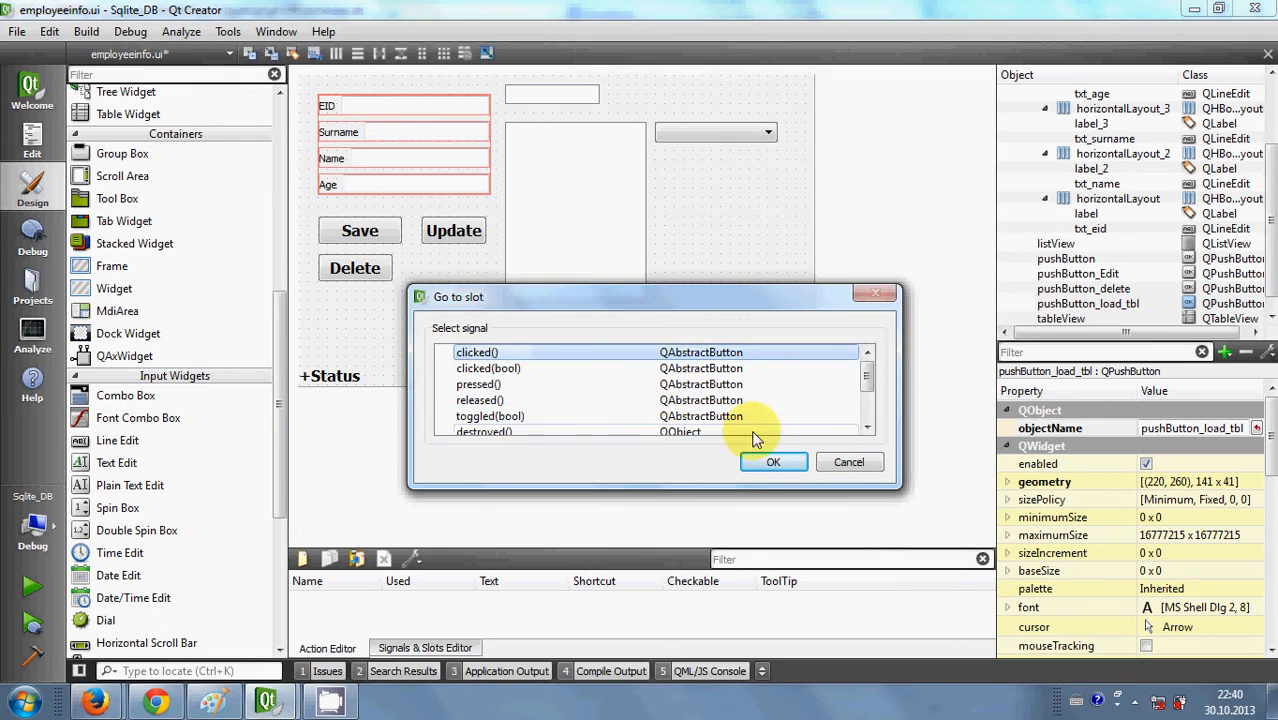
{"action": "left_click", "coordinate": [772, 460]}
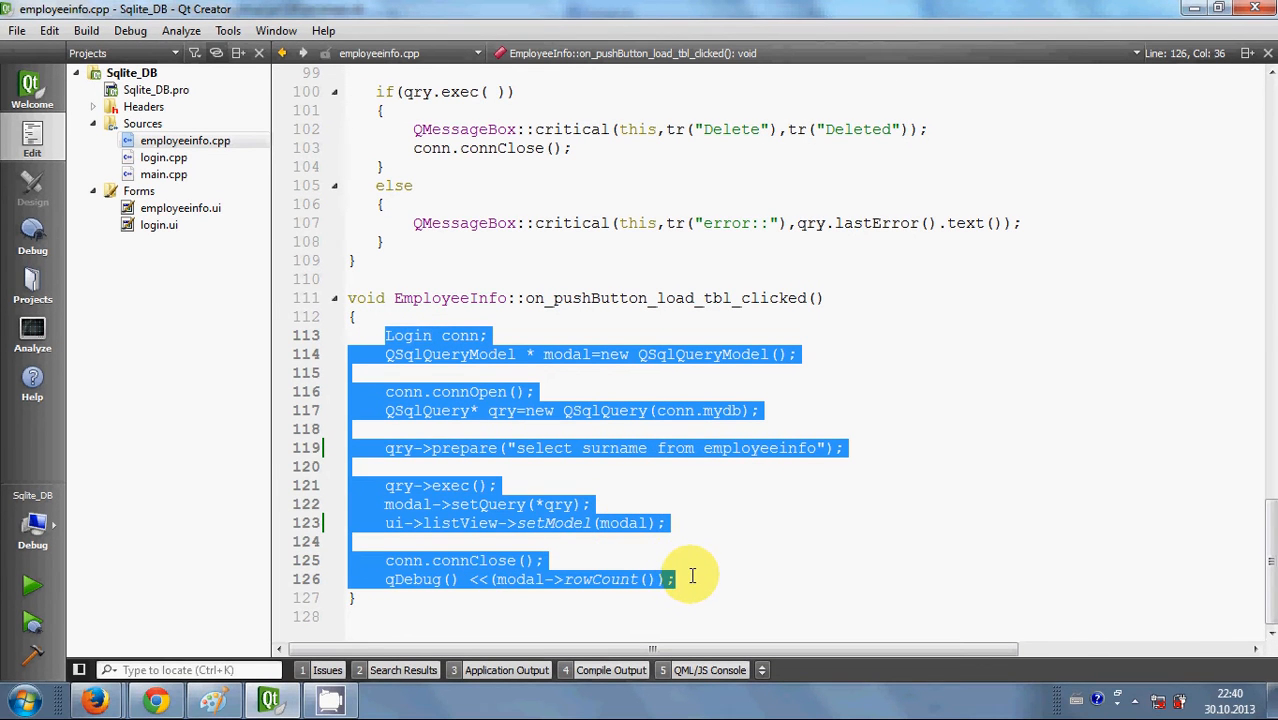
Step: Add ui->comboBox->setModel(modal); after the listView setModel line in the handler
{"action": "left_click", "coordinate": [702, 512]}
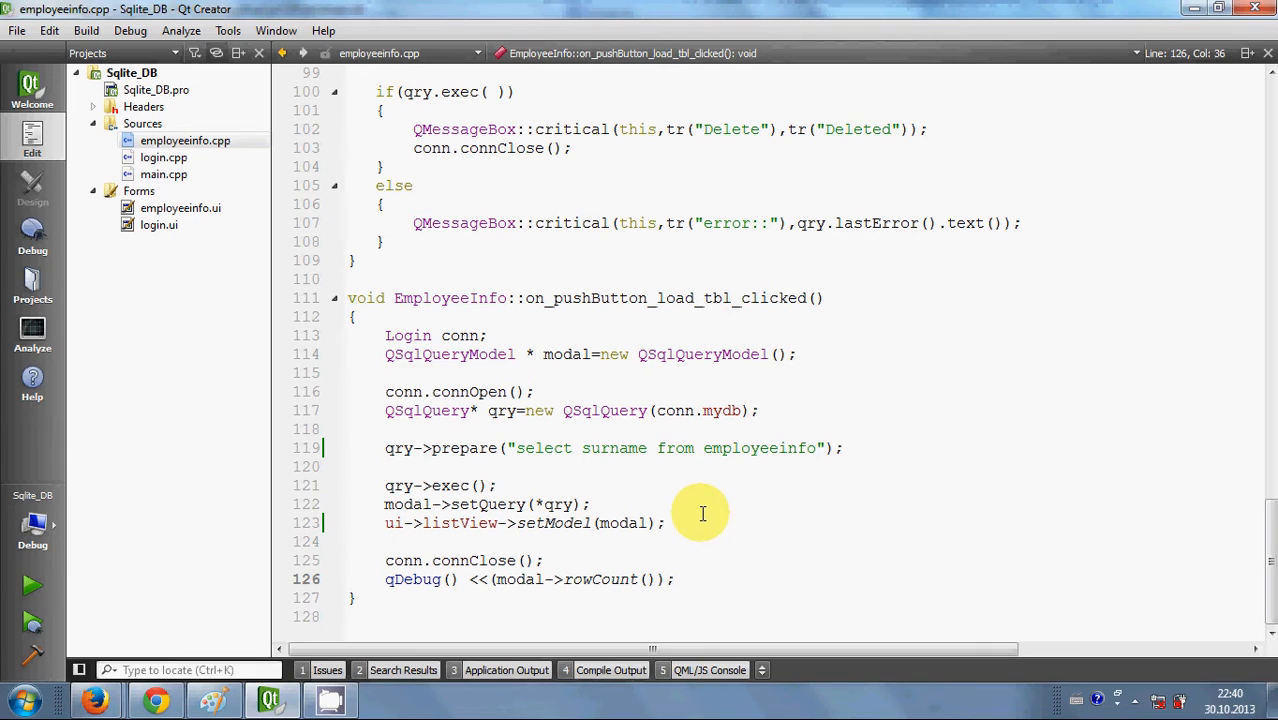
{"action": "mouse_move", "coordinate": [686, 516]}
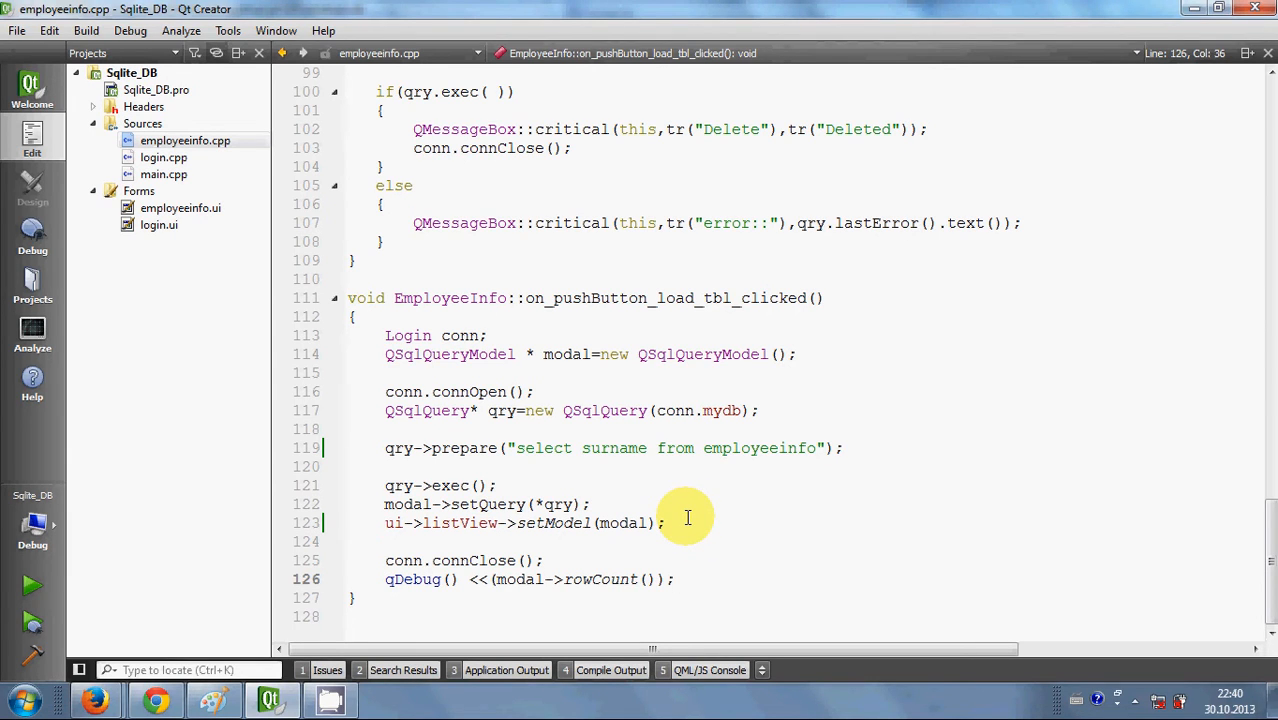
{"action": "left_click", "coordinate": [688, 522]}
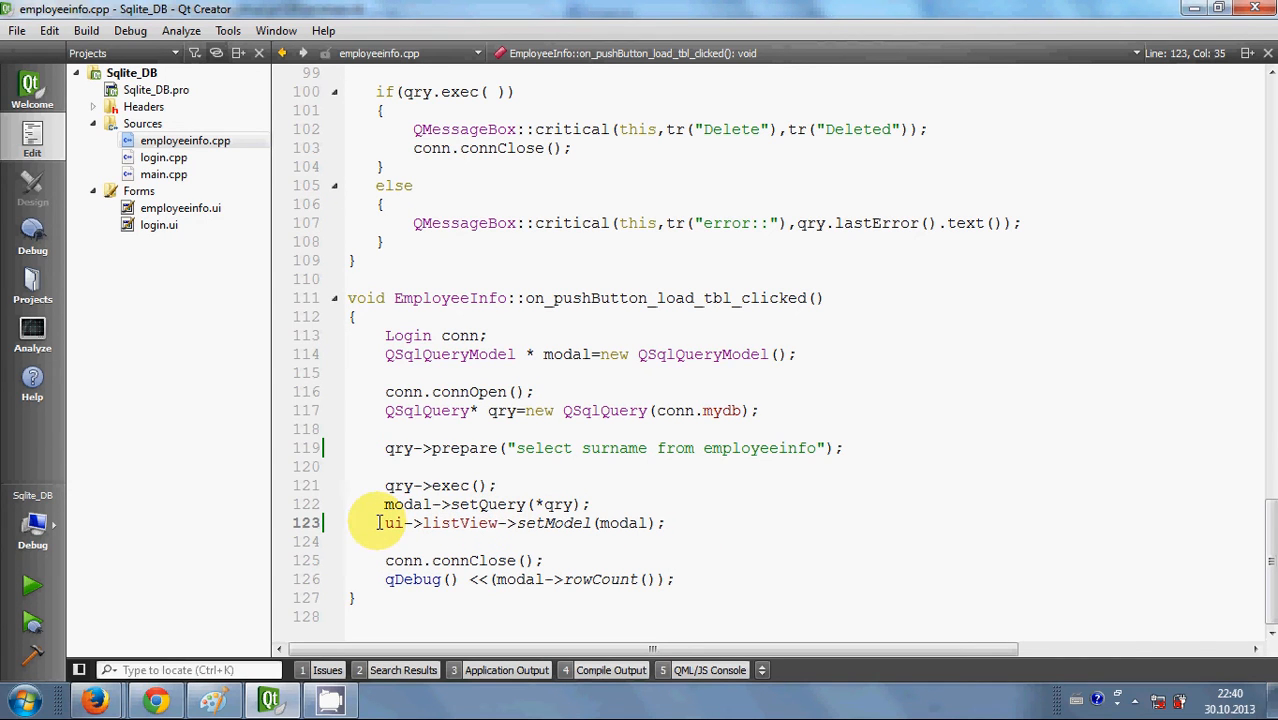
{"action": "mouse_move", "coordinate": [452, 504]}
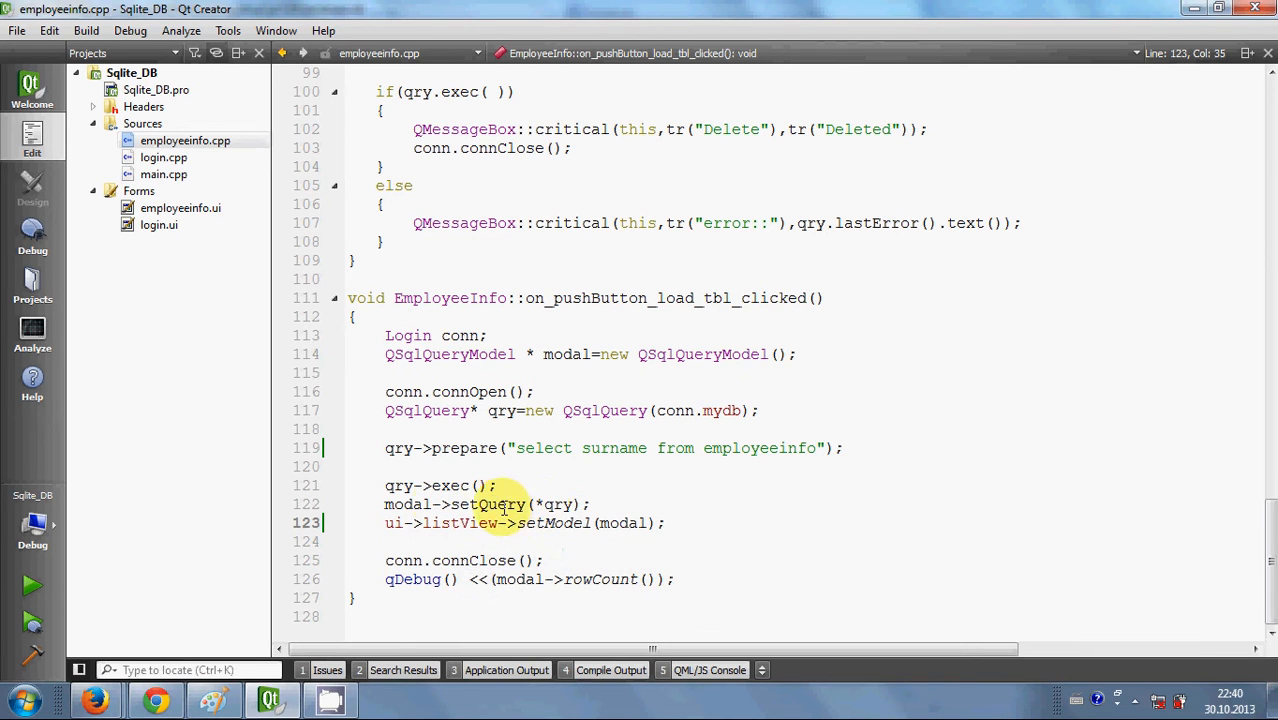
{"action": "left_click", "coordinate": [384, 524]}
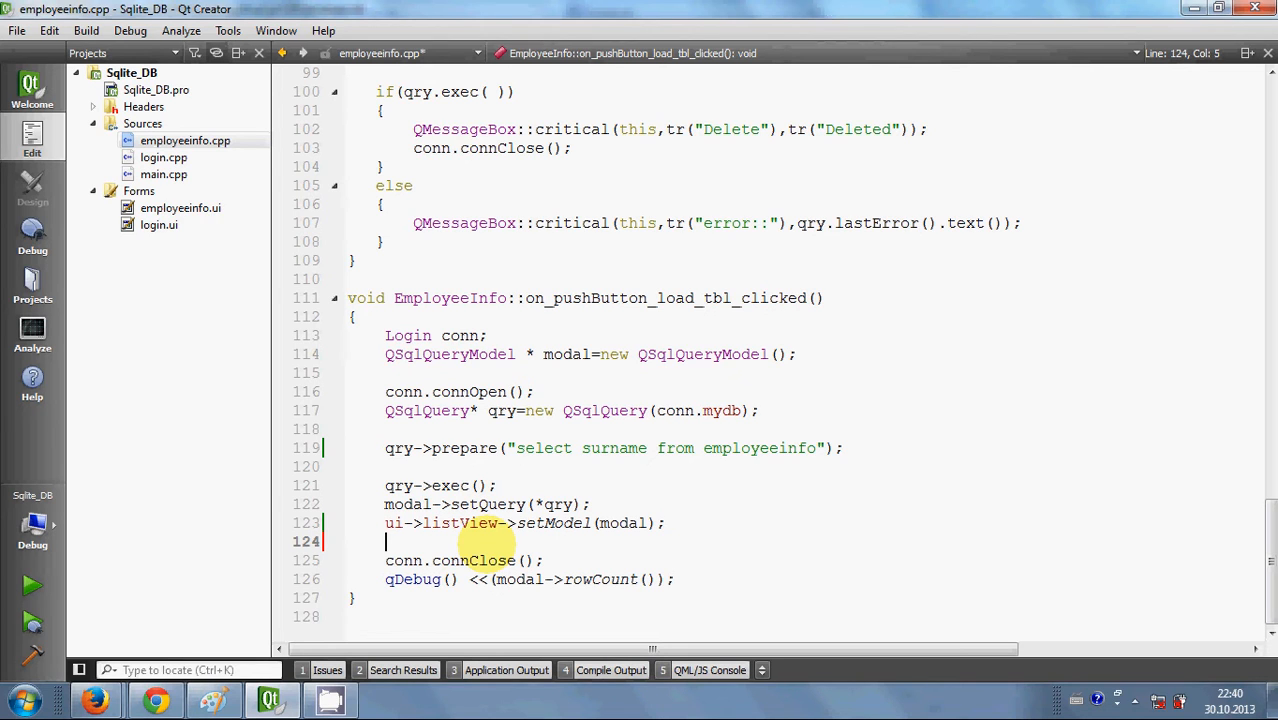
{"action": "type", "text": "ui->listView->setModel(modal);"}
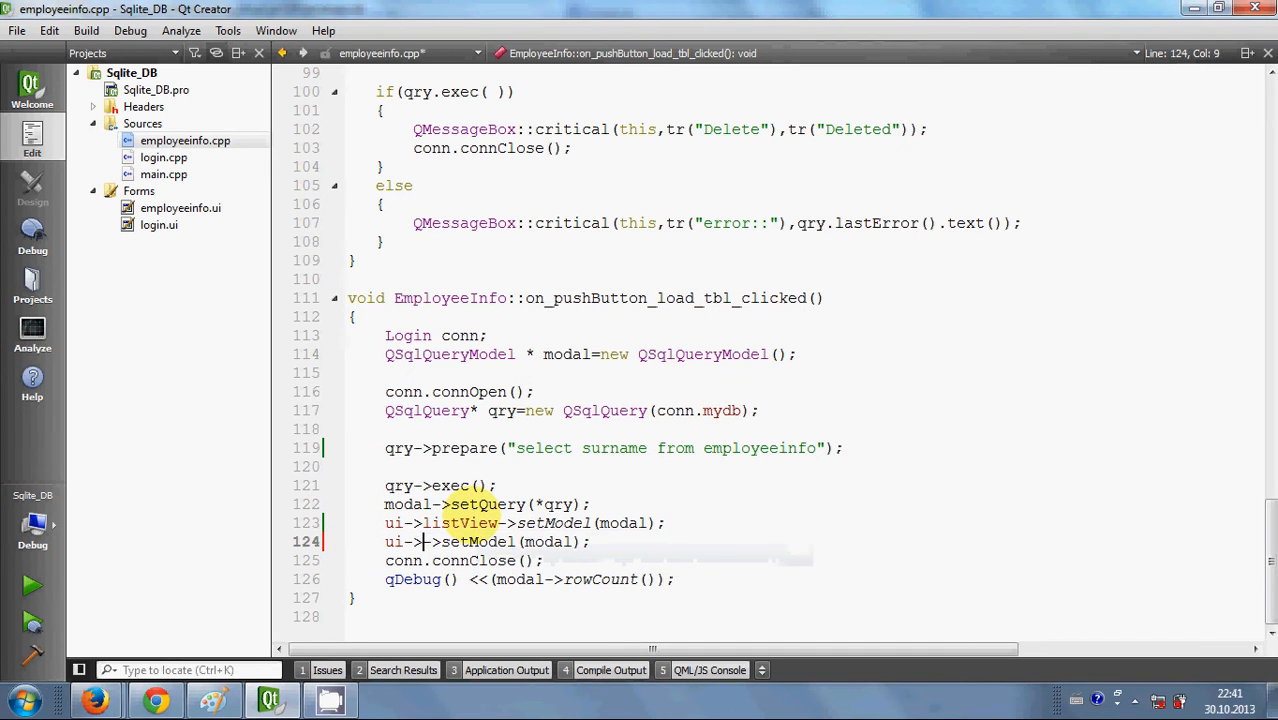
{"action": "type", "text": "comboBox"}
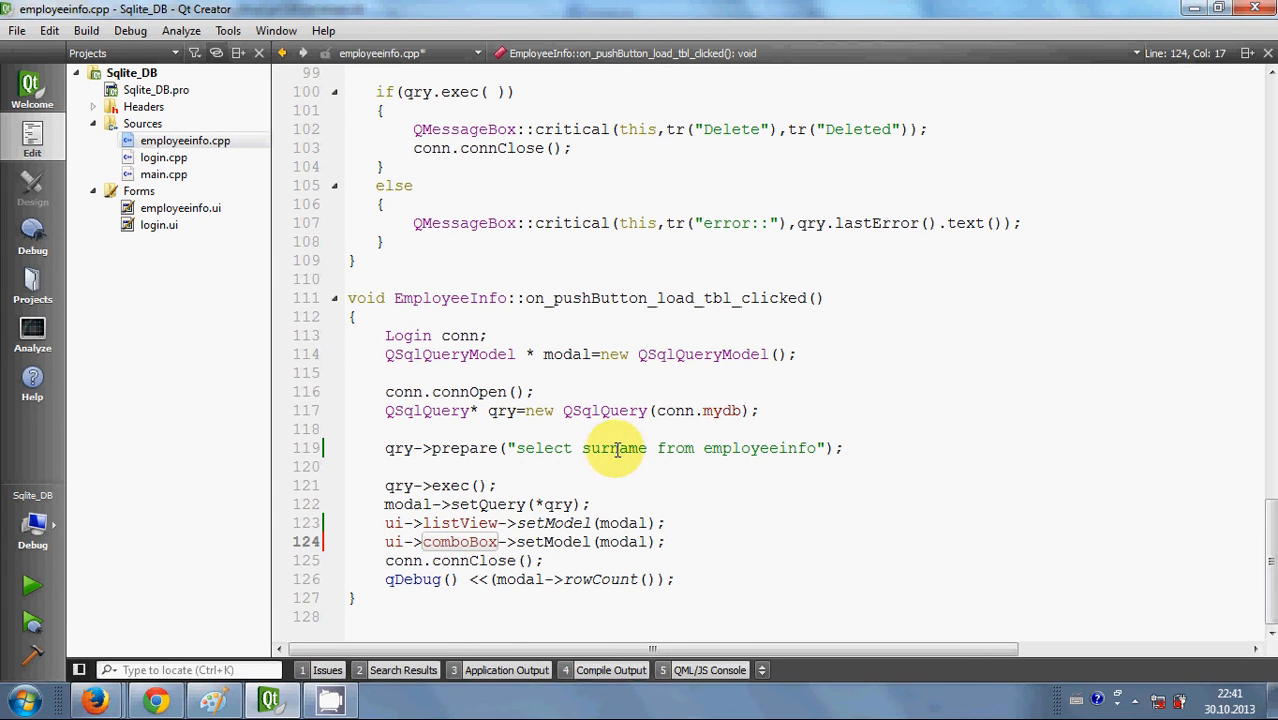
Step: Change the prepared query to select name instead of surname from employeeinfo
{"action": "double_click", "coordinate": [614, 448]}
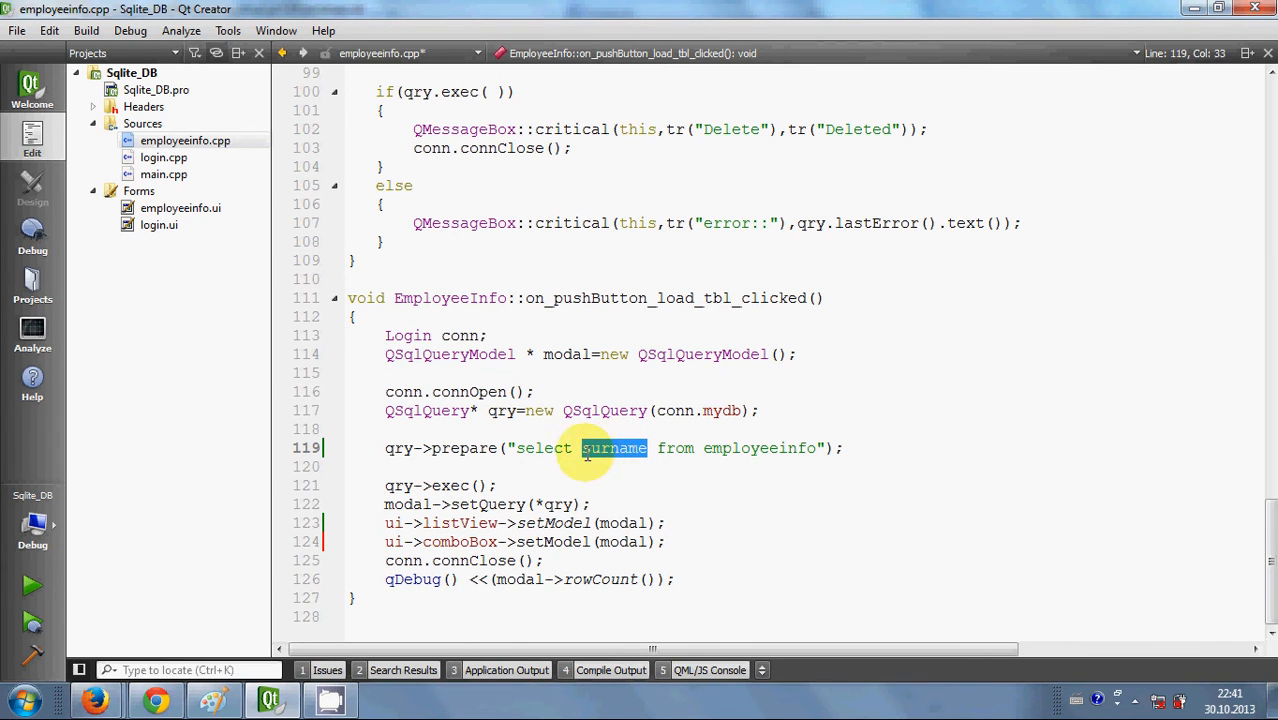
{"action": "mouse_move", "coordinate": [616, 448]}
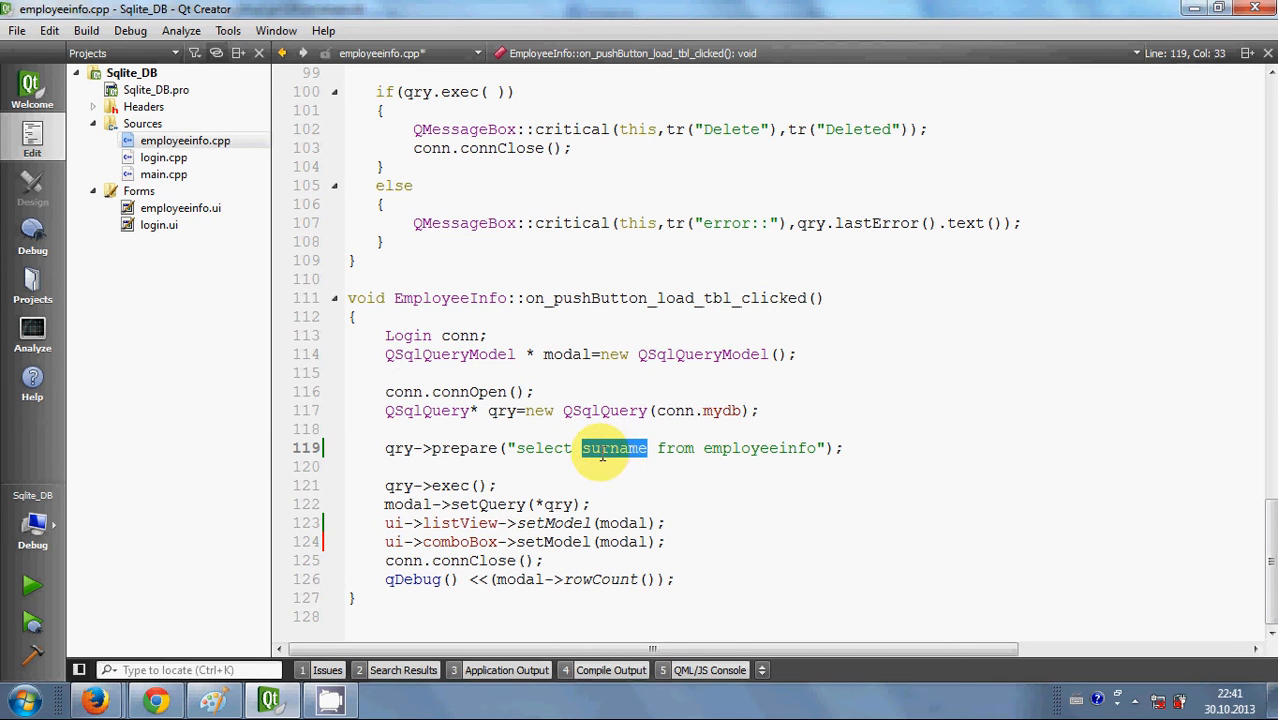
{"action": "mouse_move", "coordinate": [448, 524]}
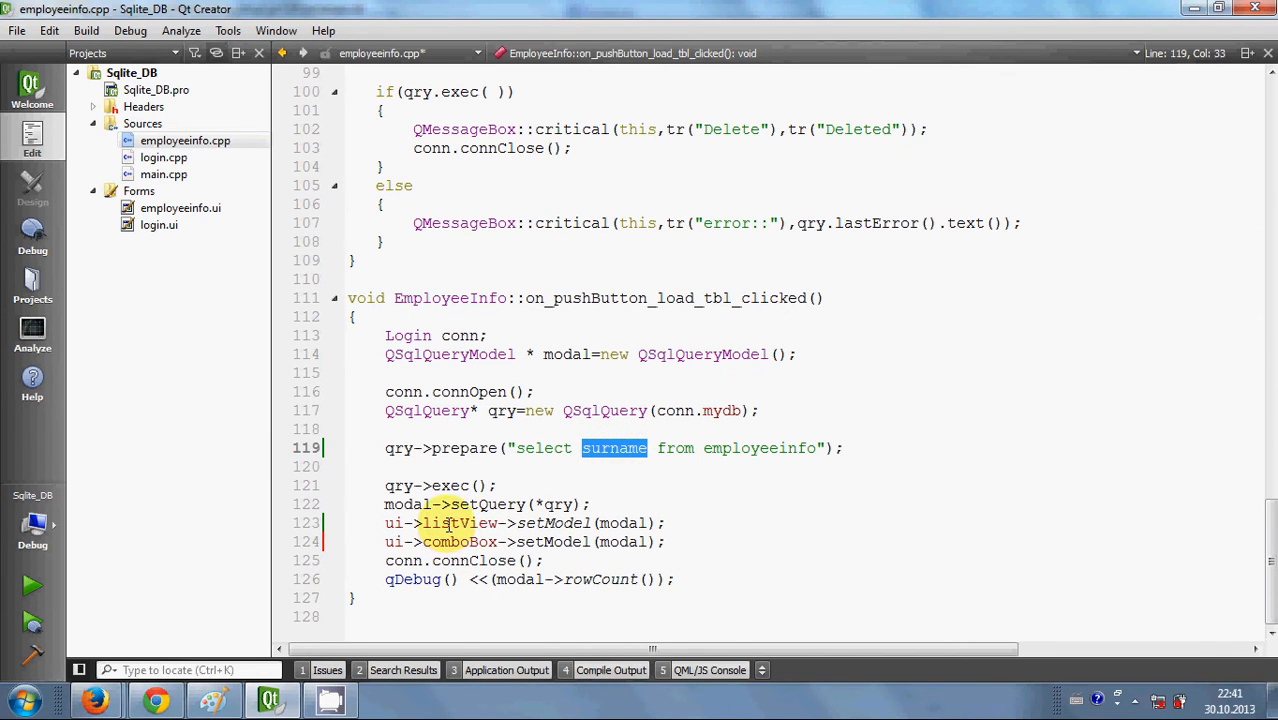
{"action": "double_click", "coordinate": [460, 522]}
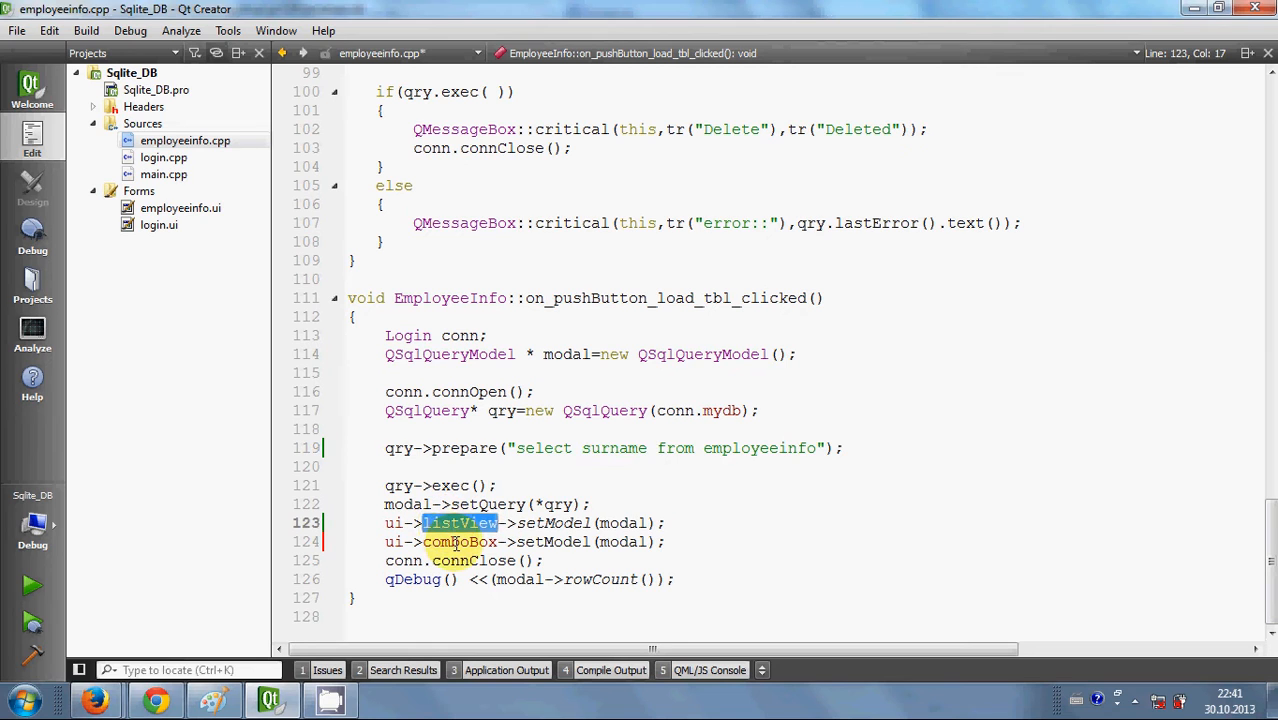
{"action": "left_click", "coordinate": [460, 540]}
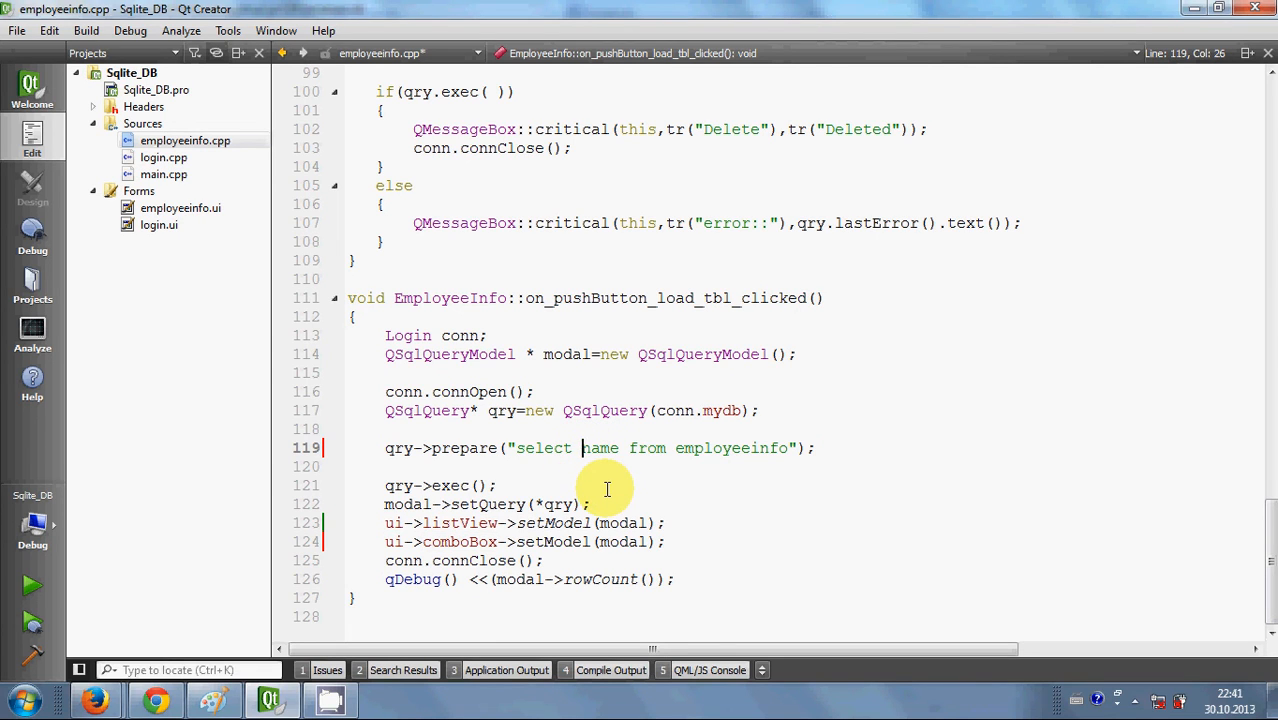
{"action": "mouse_move", "coordinate": [660, 472]}
{"action": "type", "text": "2"}
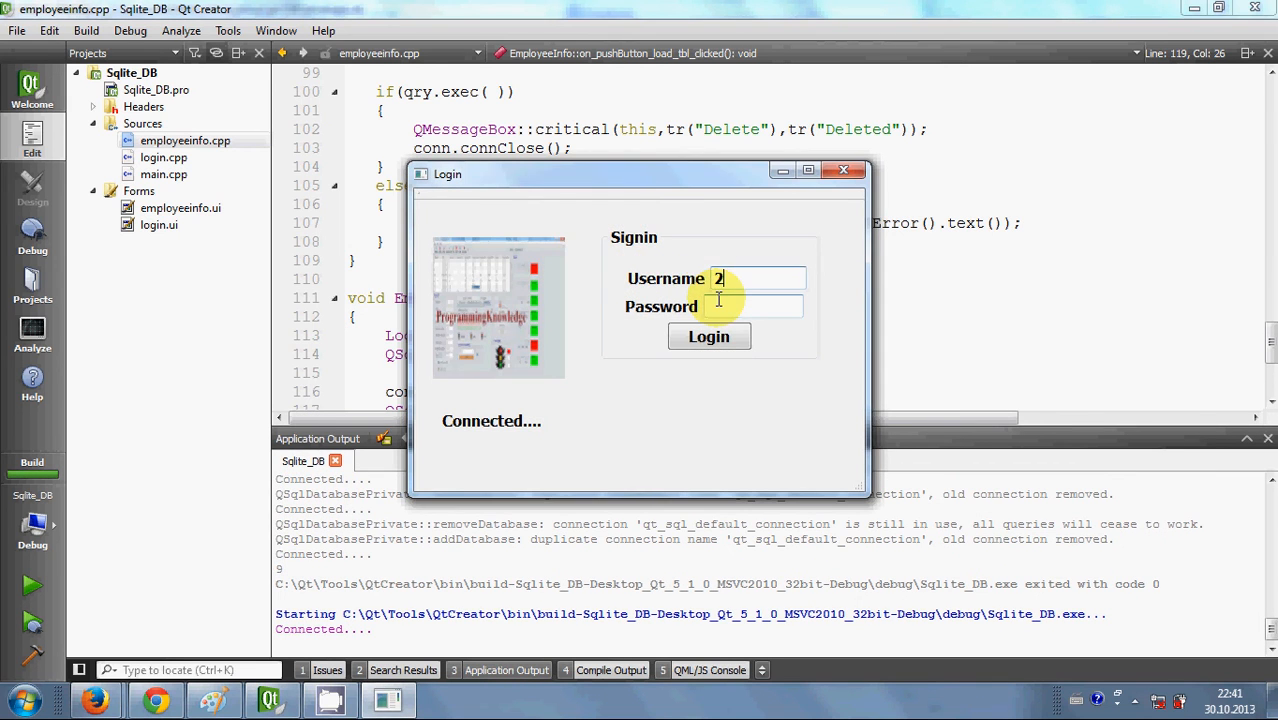
Step: Log in to the running app, load the list, and confirm employee names fill the combo box
{"action": "left_click", "coordinate": [708, 336]}
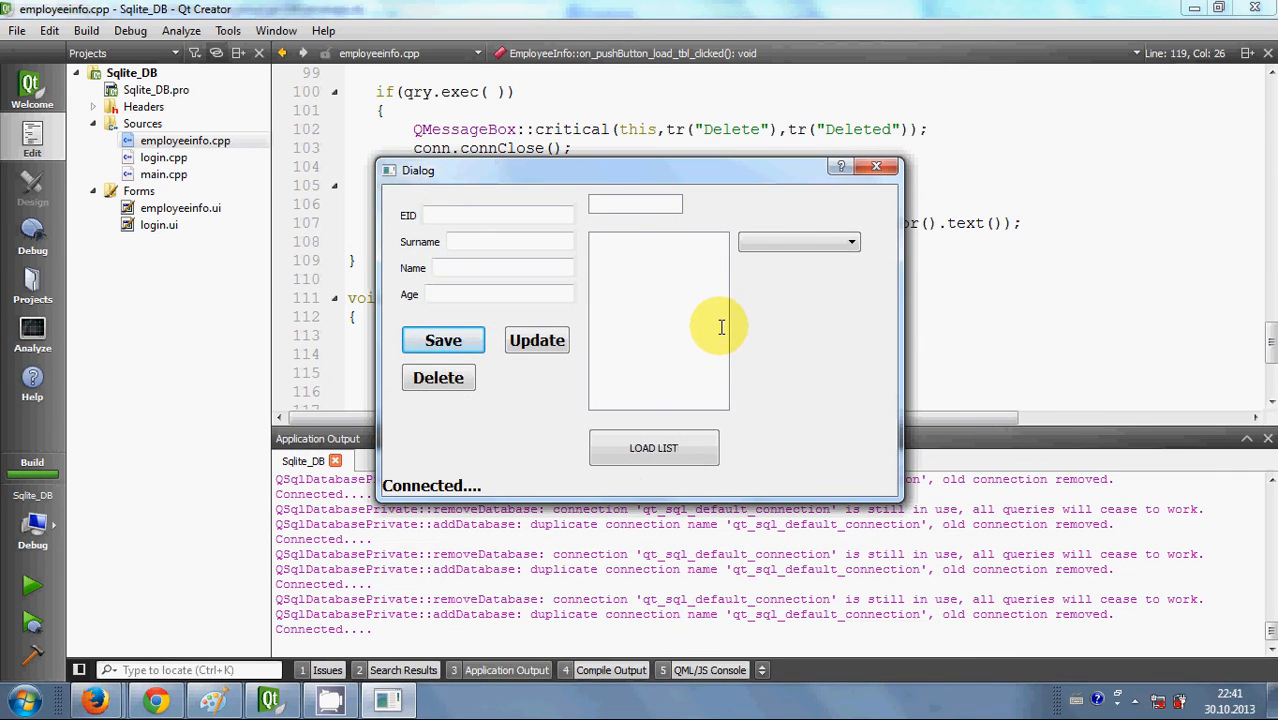
{"action": "left_click", "coordinate": [654, 448]}
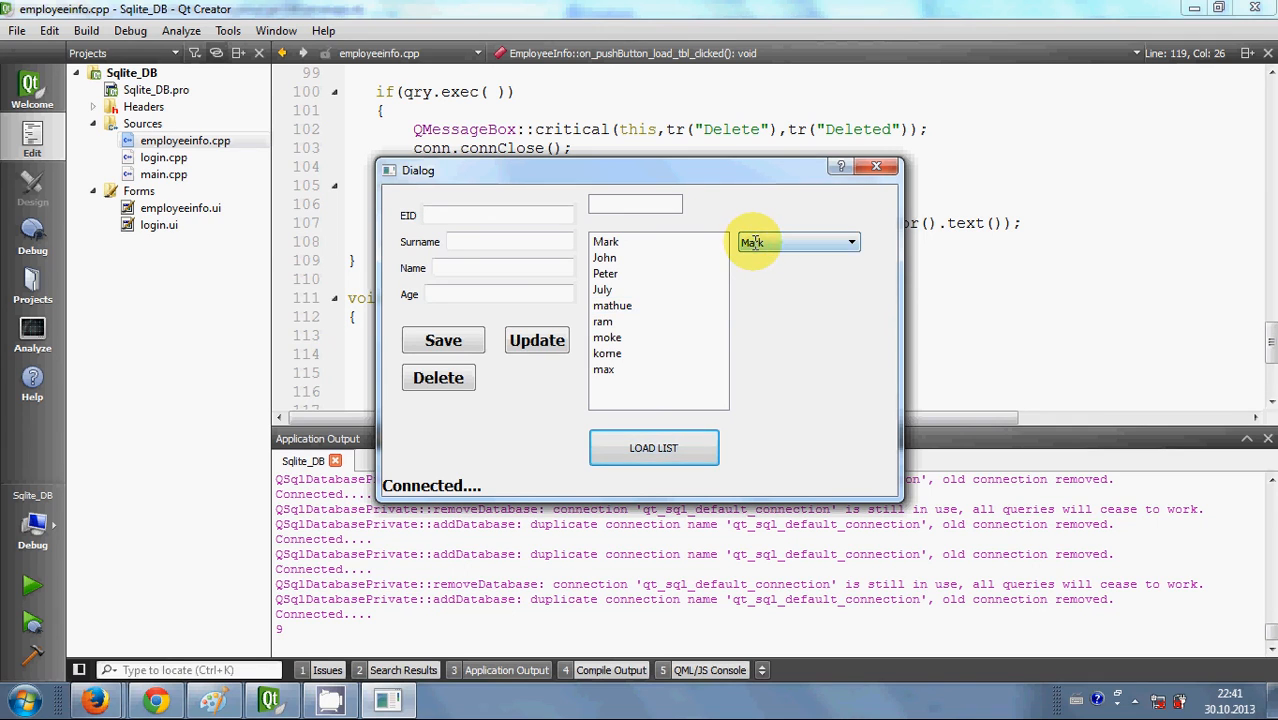
{"action": "left_click", "coordinate": [848, 242]}
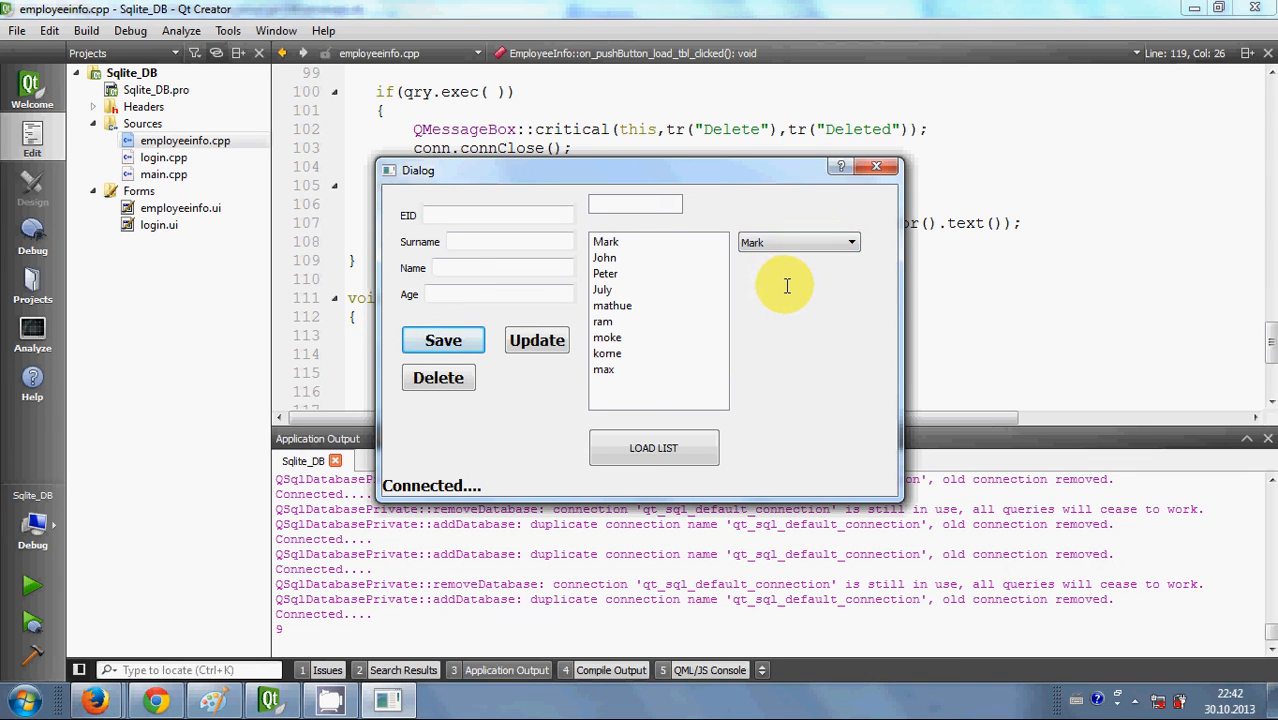
{"action": "mouse_move", "coordinate": [768, 340]}
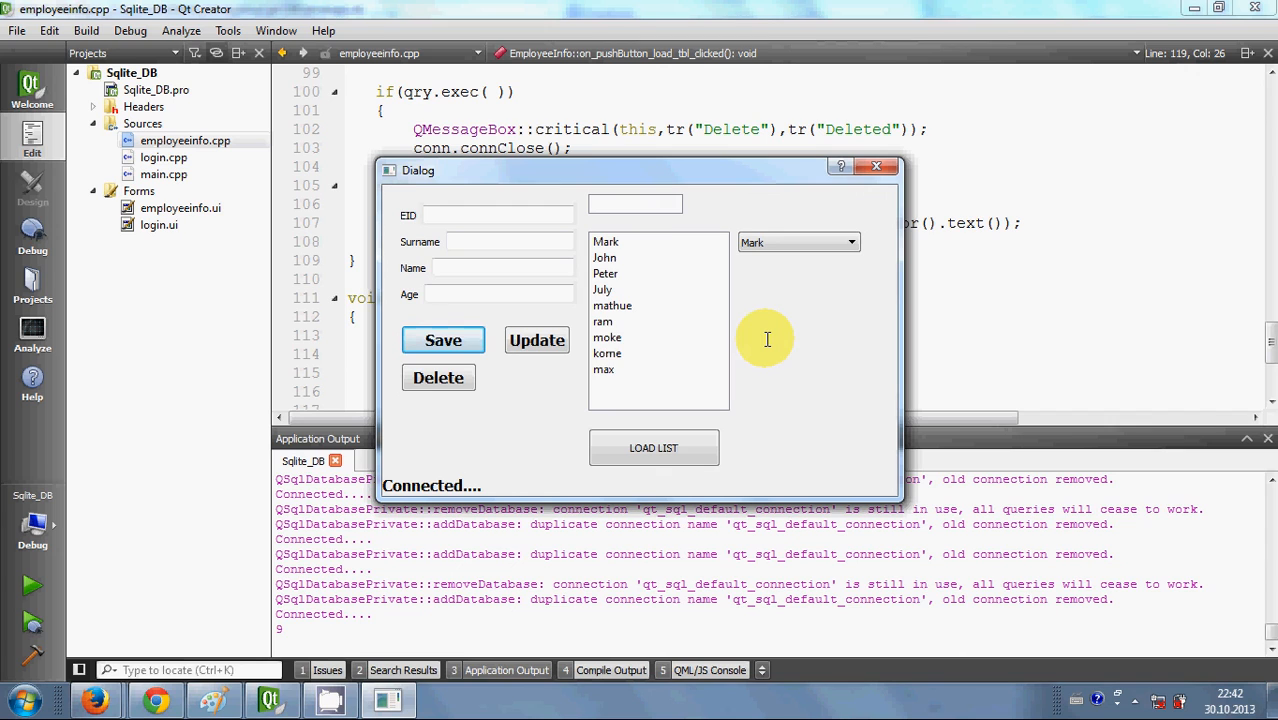